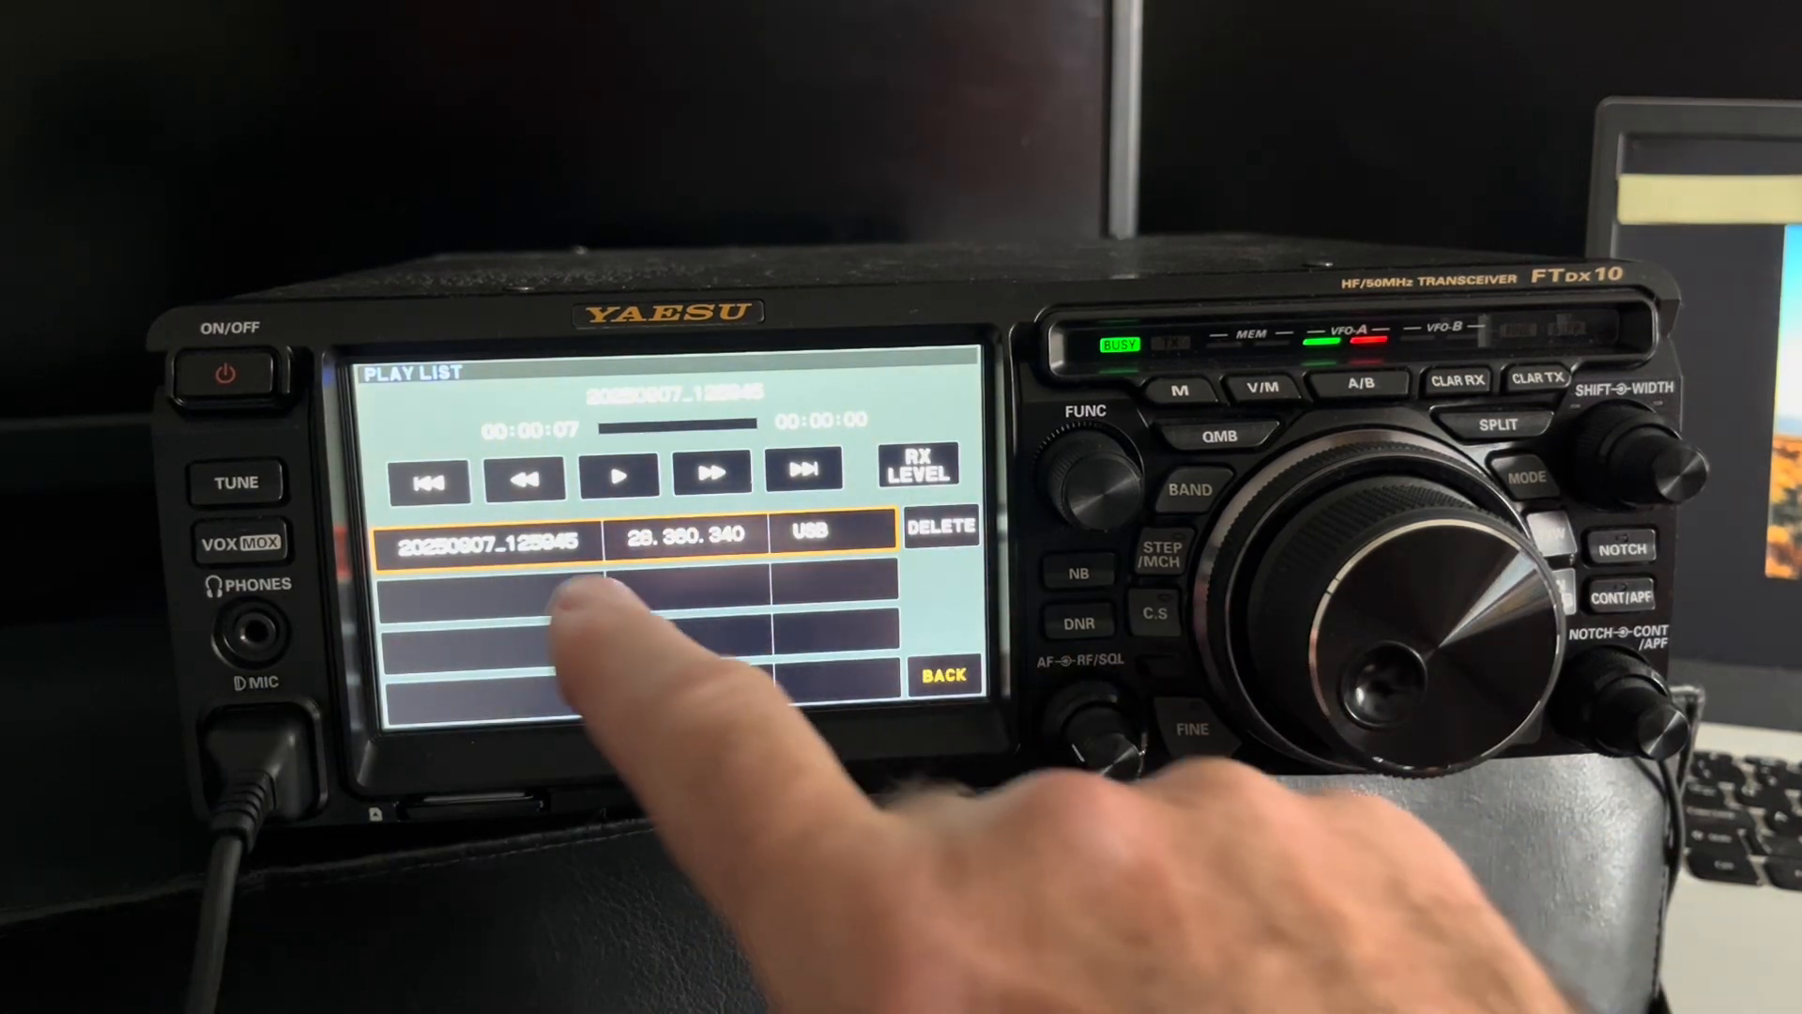
- Leave the FTdx10 PLAY LIST screen and return to the main function menu
left_click(619, 473)
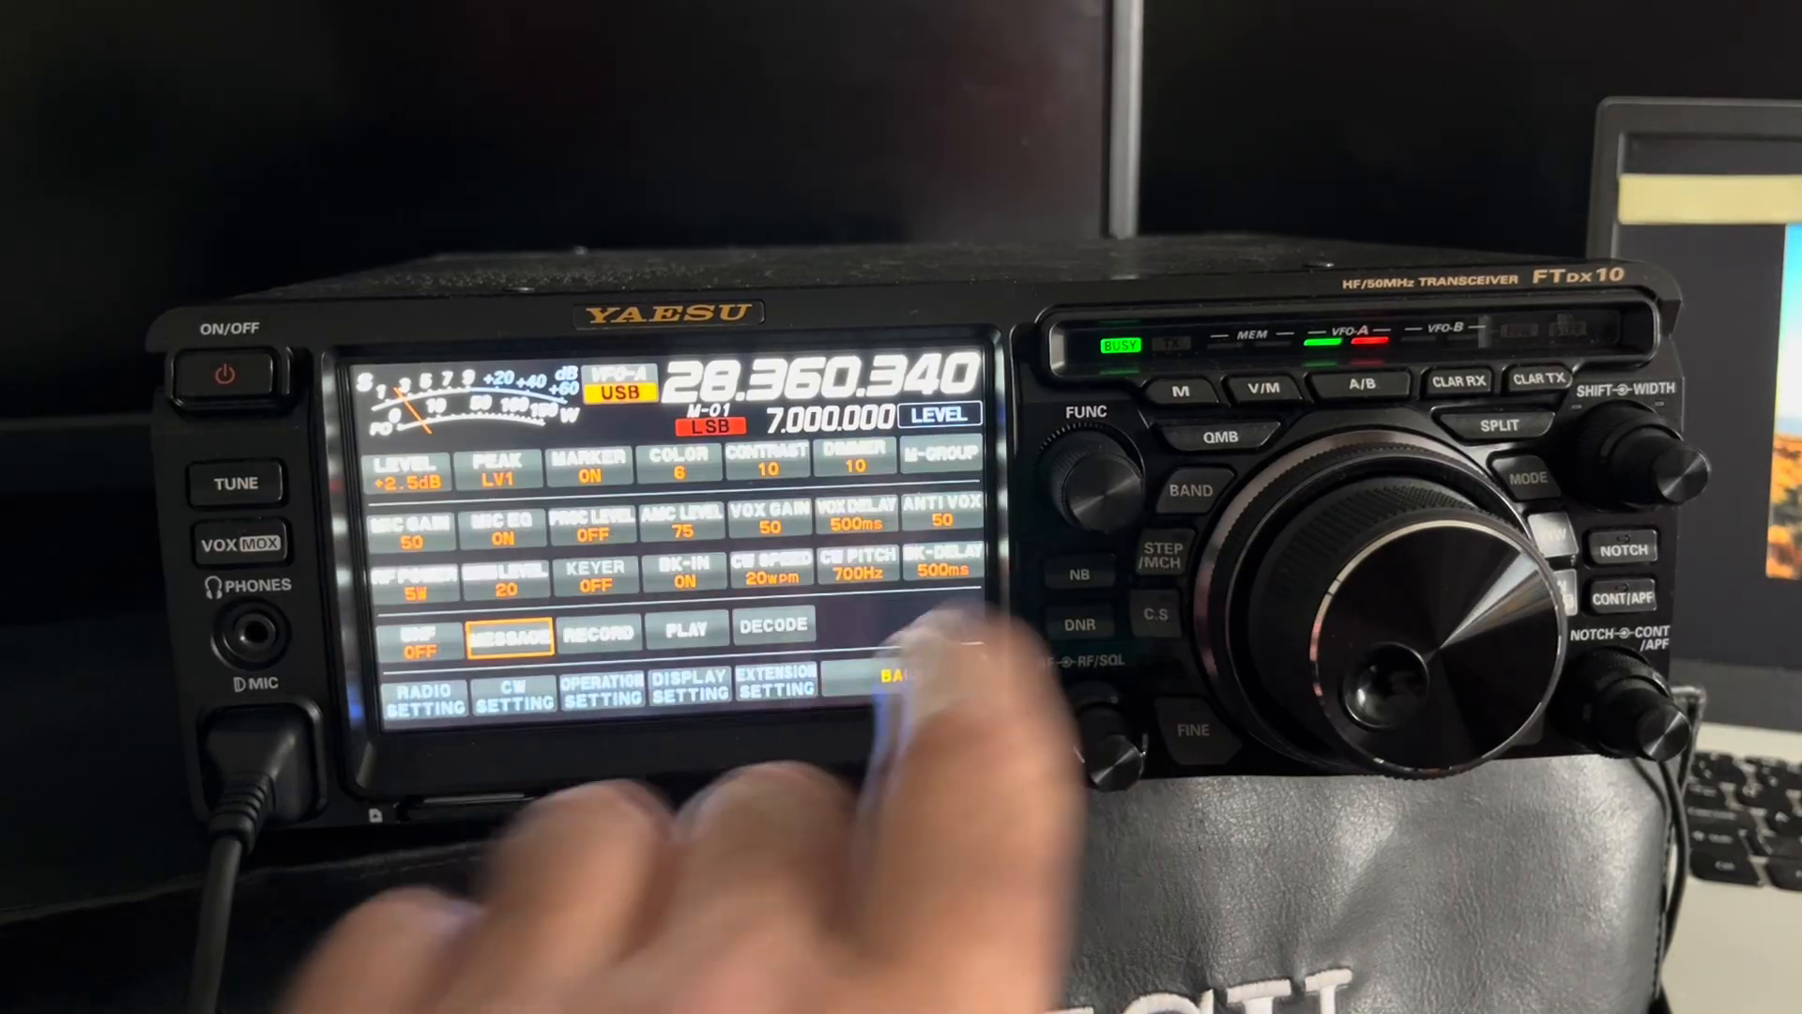
- Bring up the FTdx10 MESSAGE memory keyer functions from the function panel
left_click(511, 633)
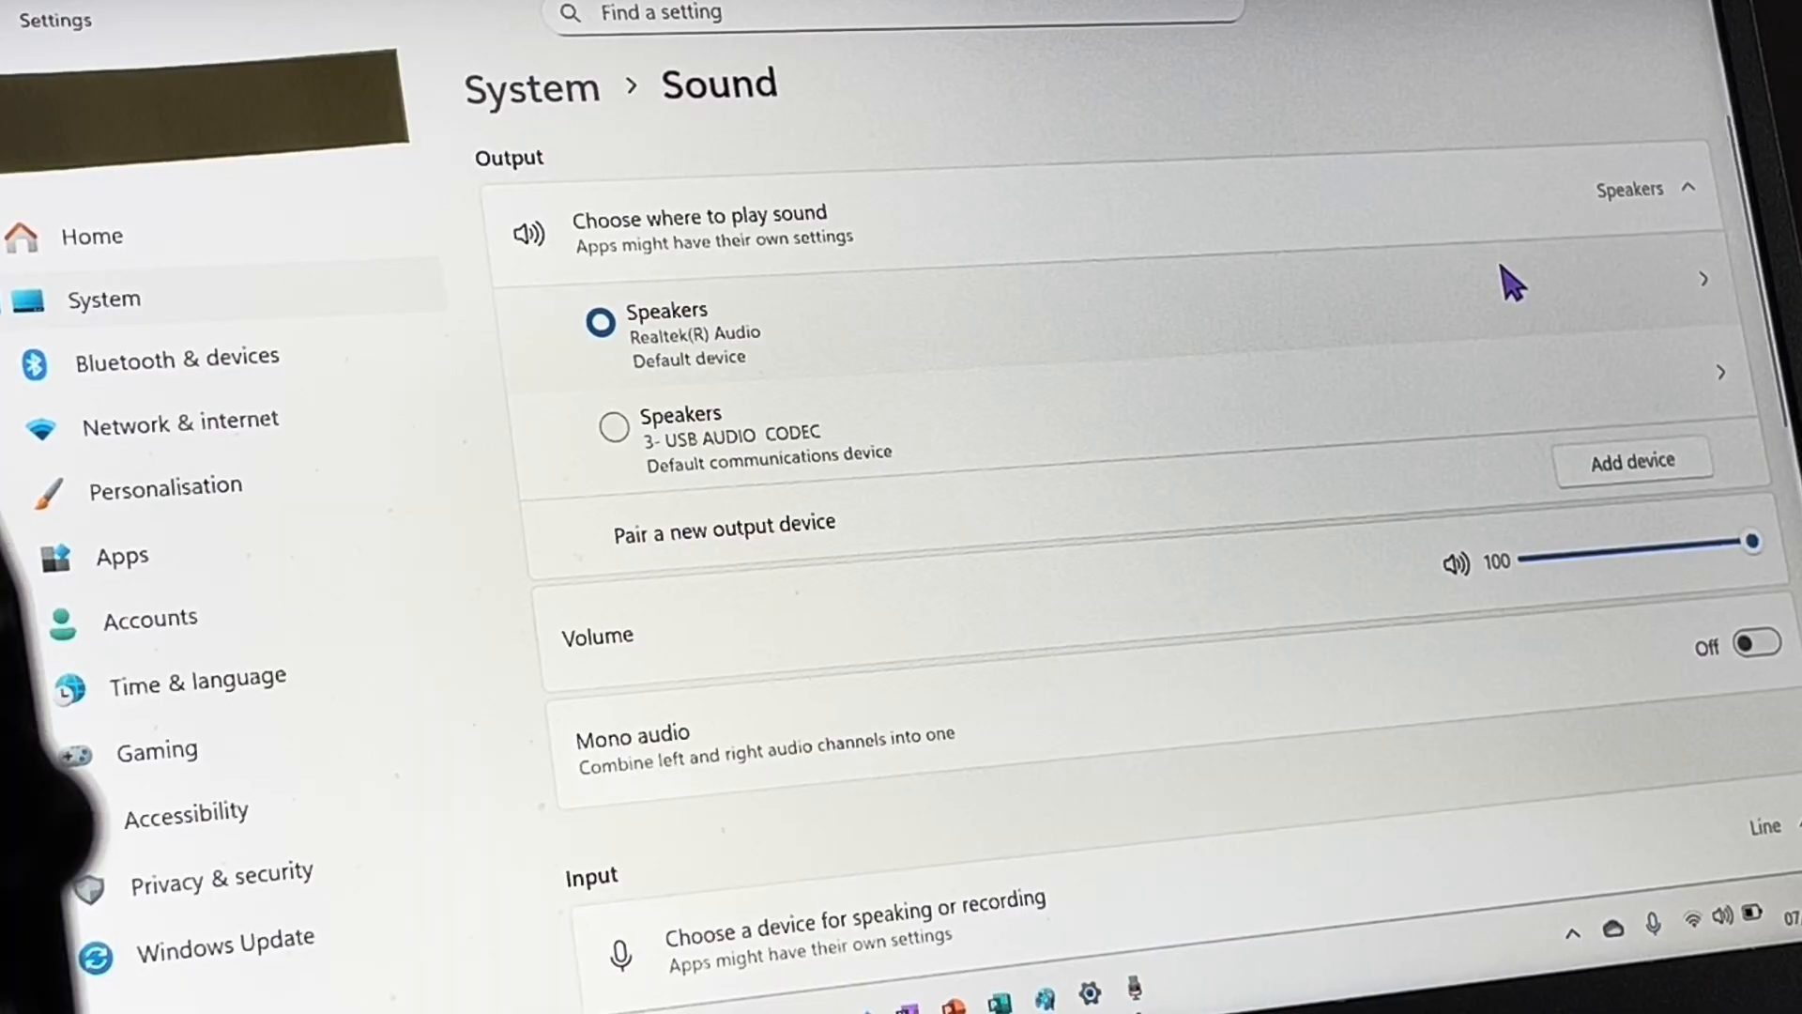
mouse_move(888, 310)
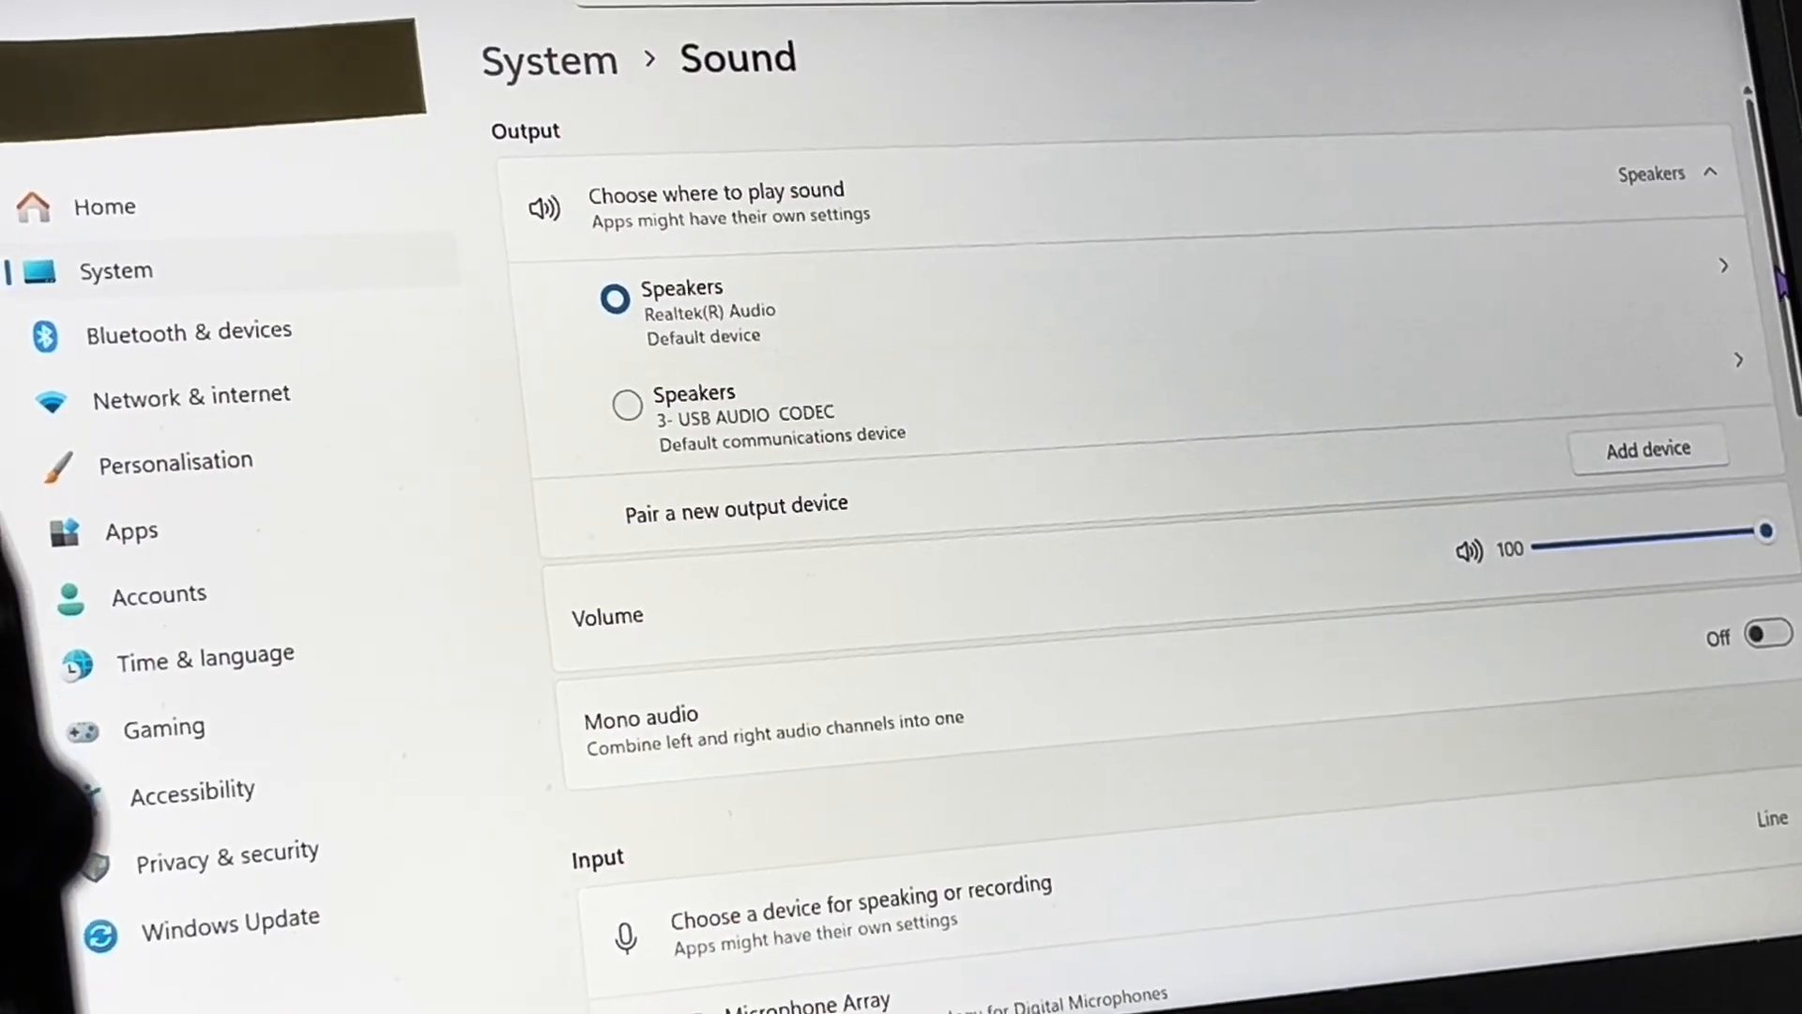
- Scroll the Sound page to Input to verify Line (3- USB AUDIO CODEC) is default
scroll("down", 3)
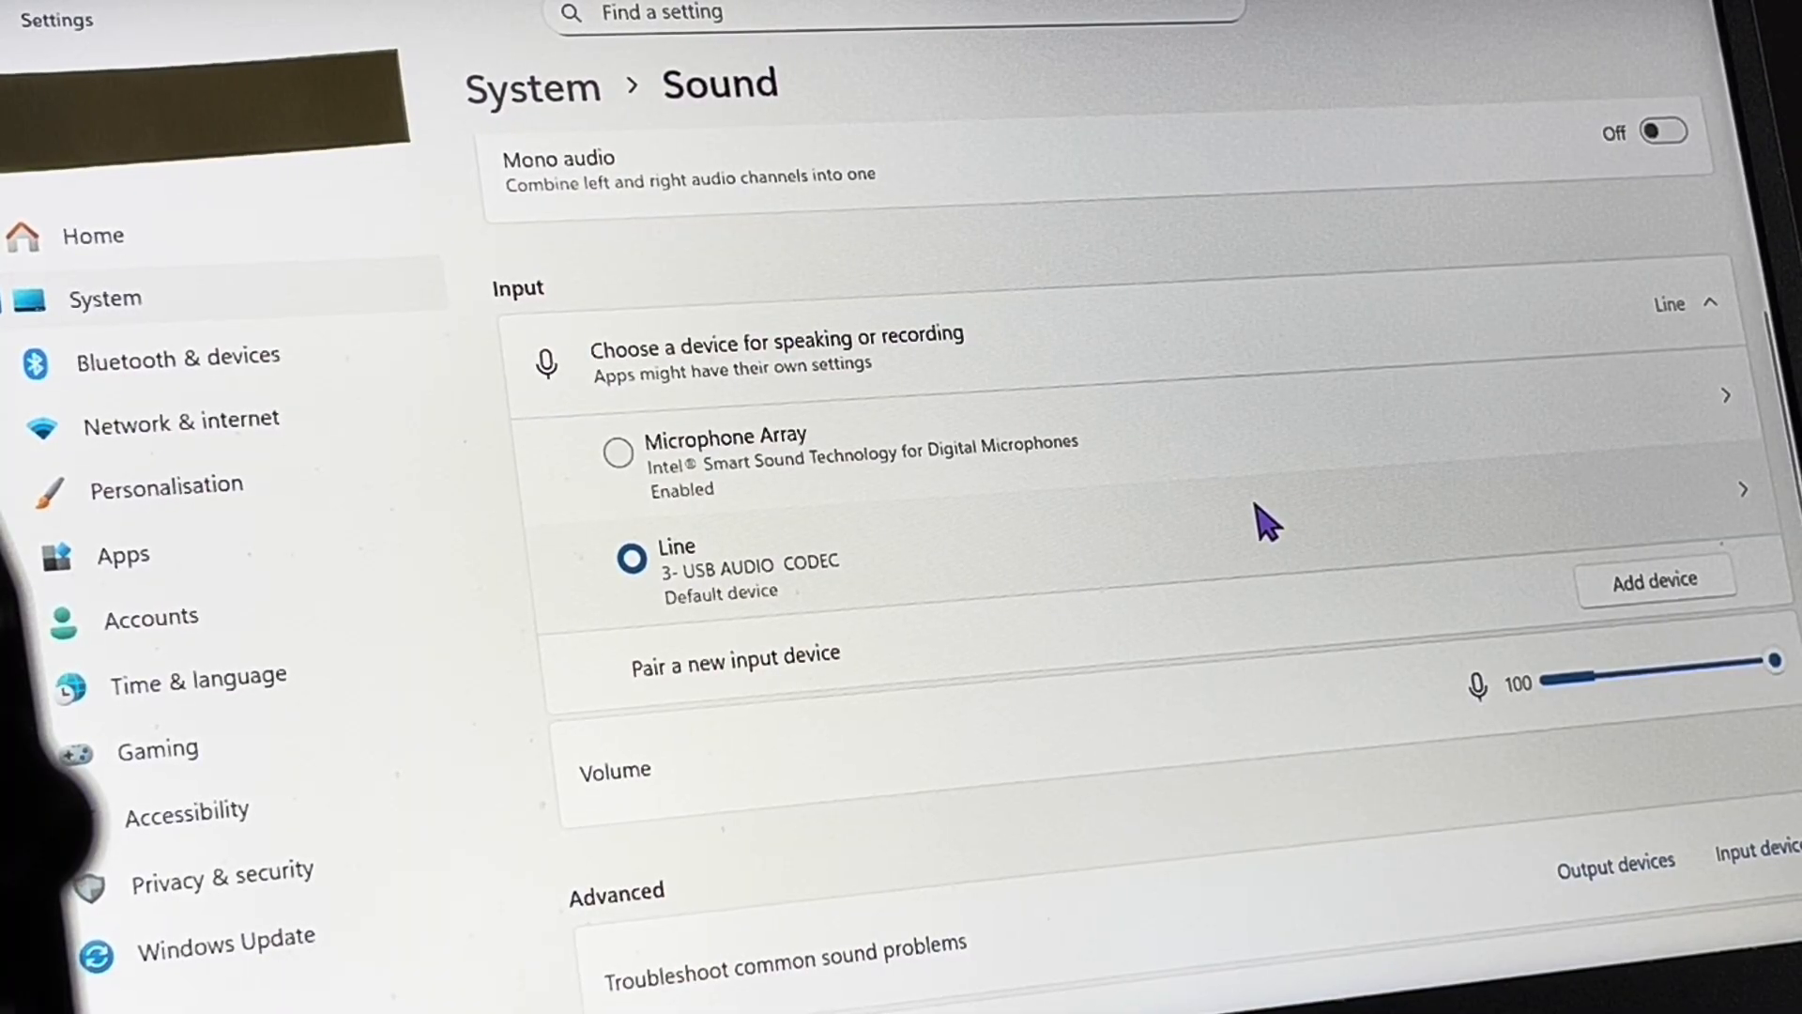
mouse_move(1425, 654)
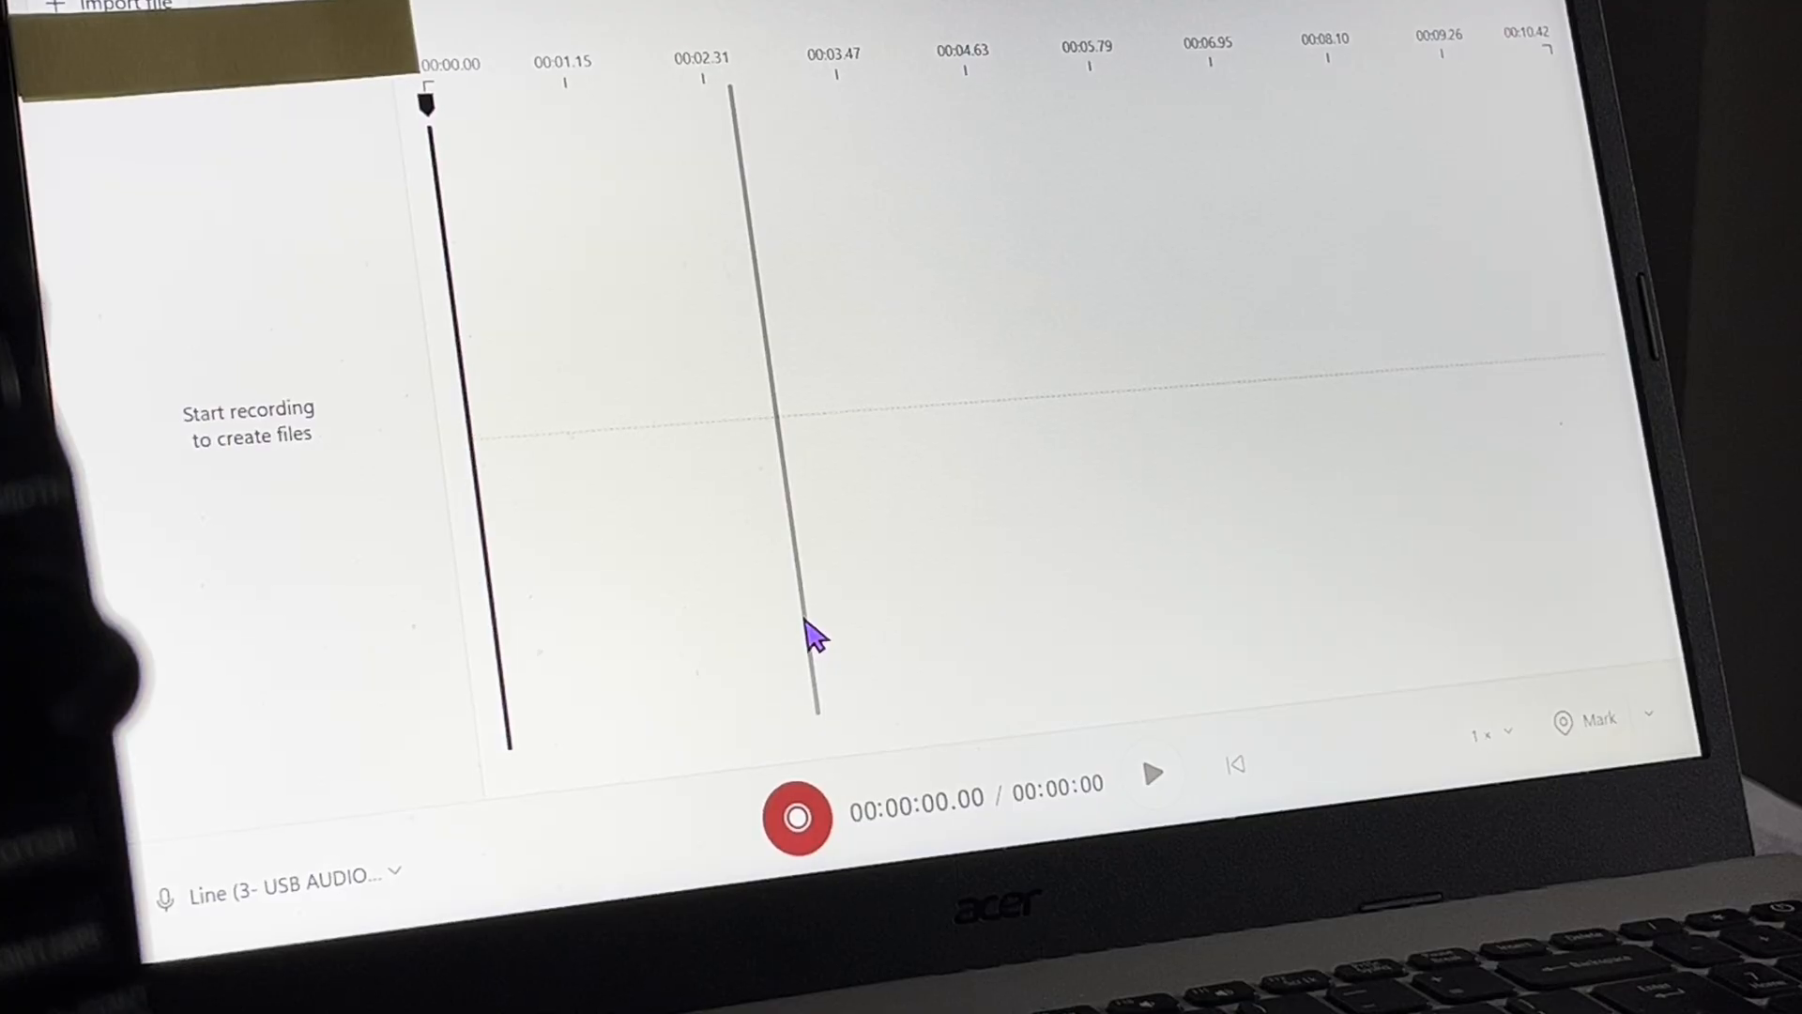
mouse_move(796, 834)
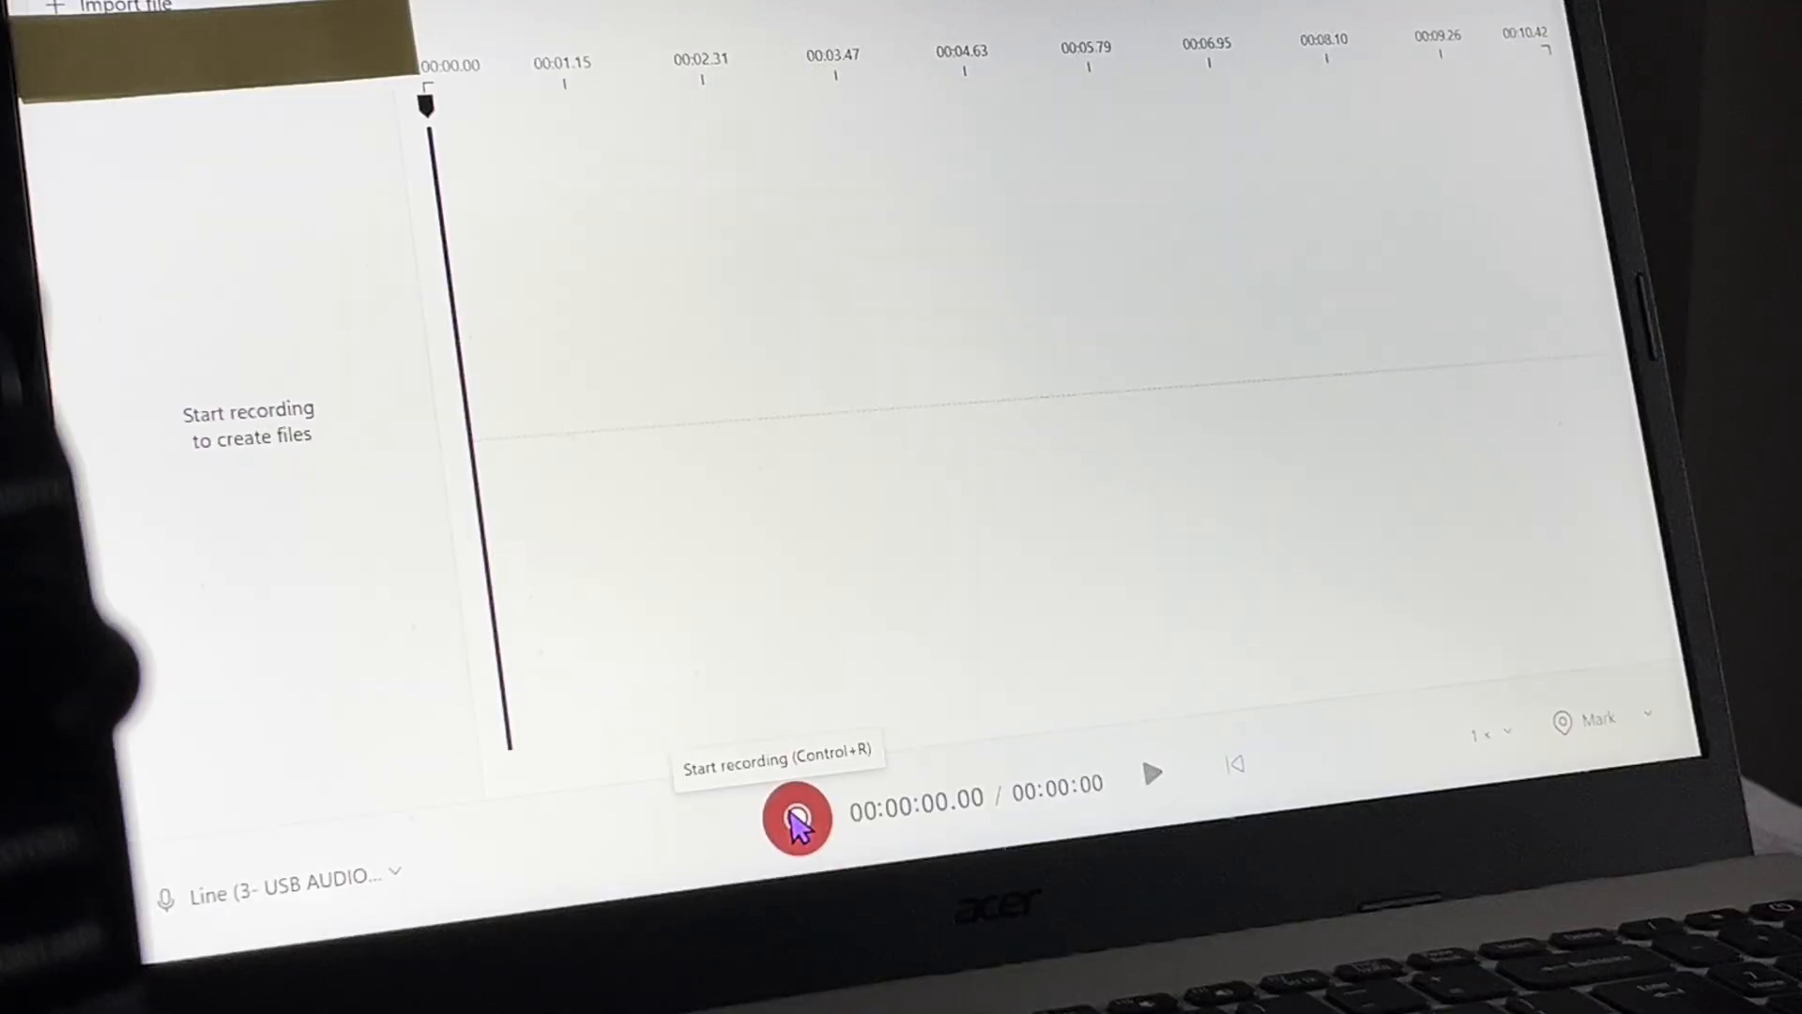
- Record a 17-second line-in test clip, then bring up its delete confirmation
left_click(796, 819)
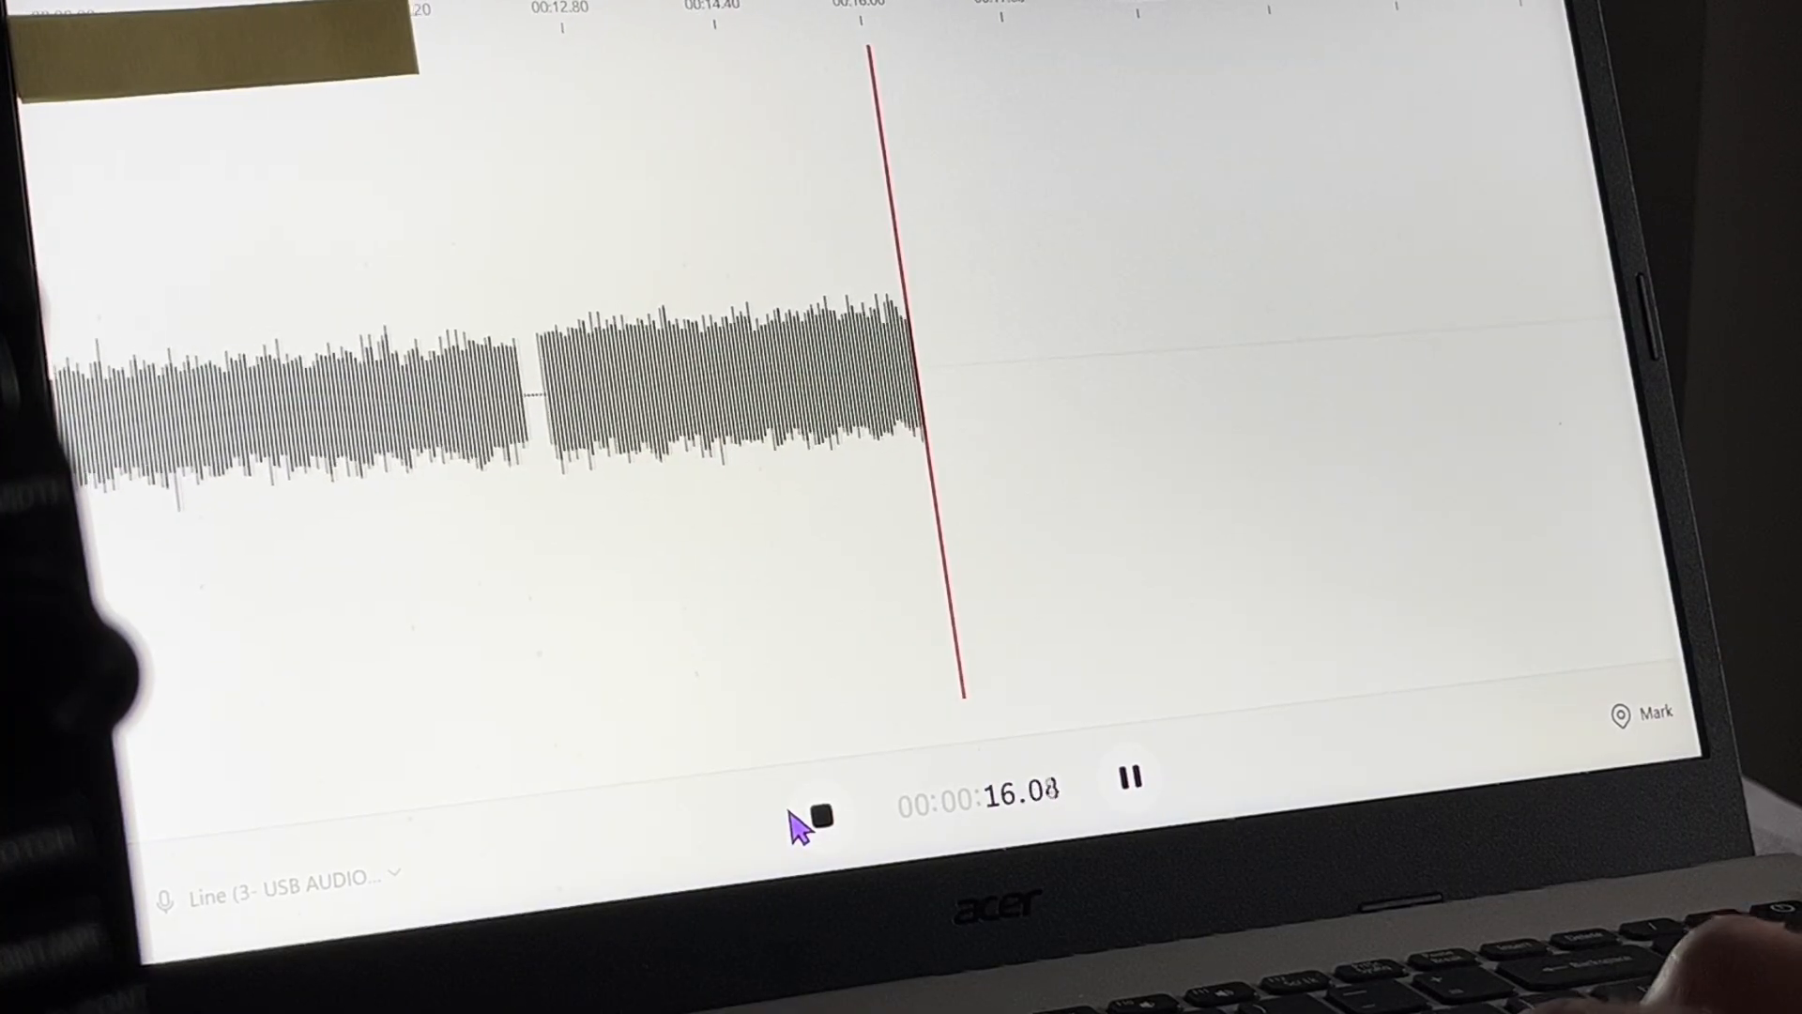
left_click(823, 818)
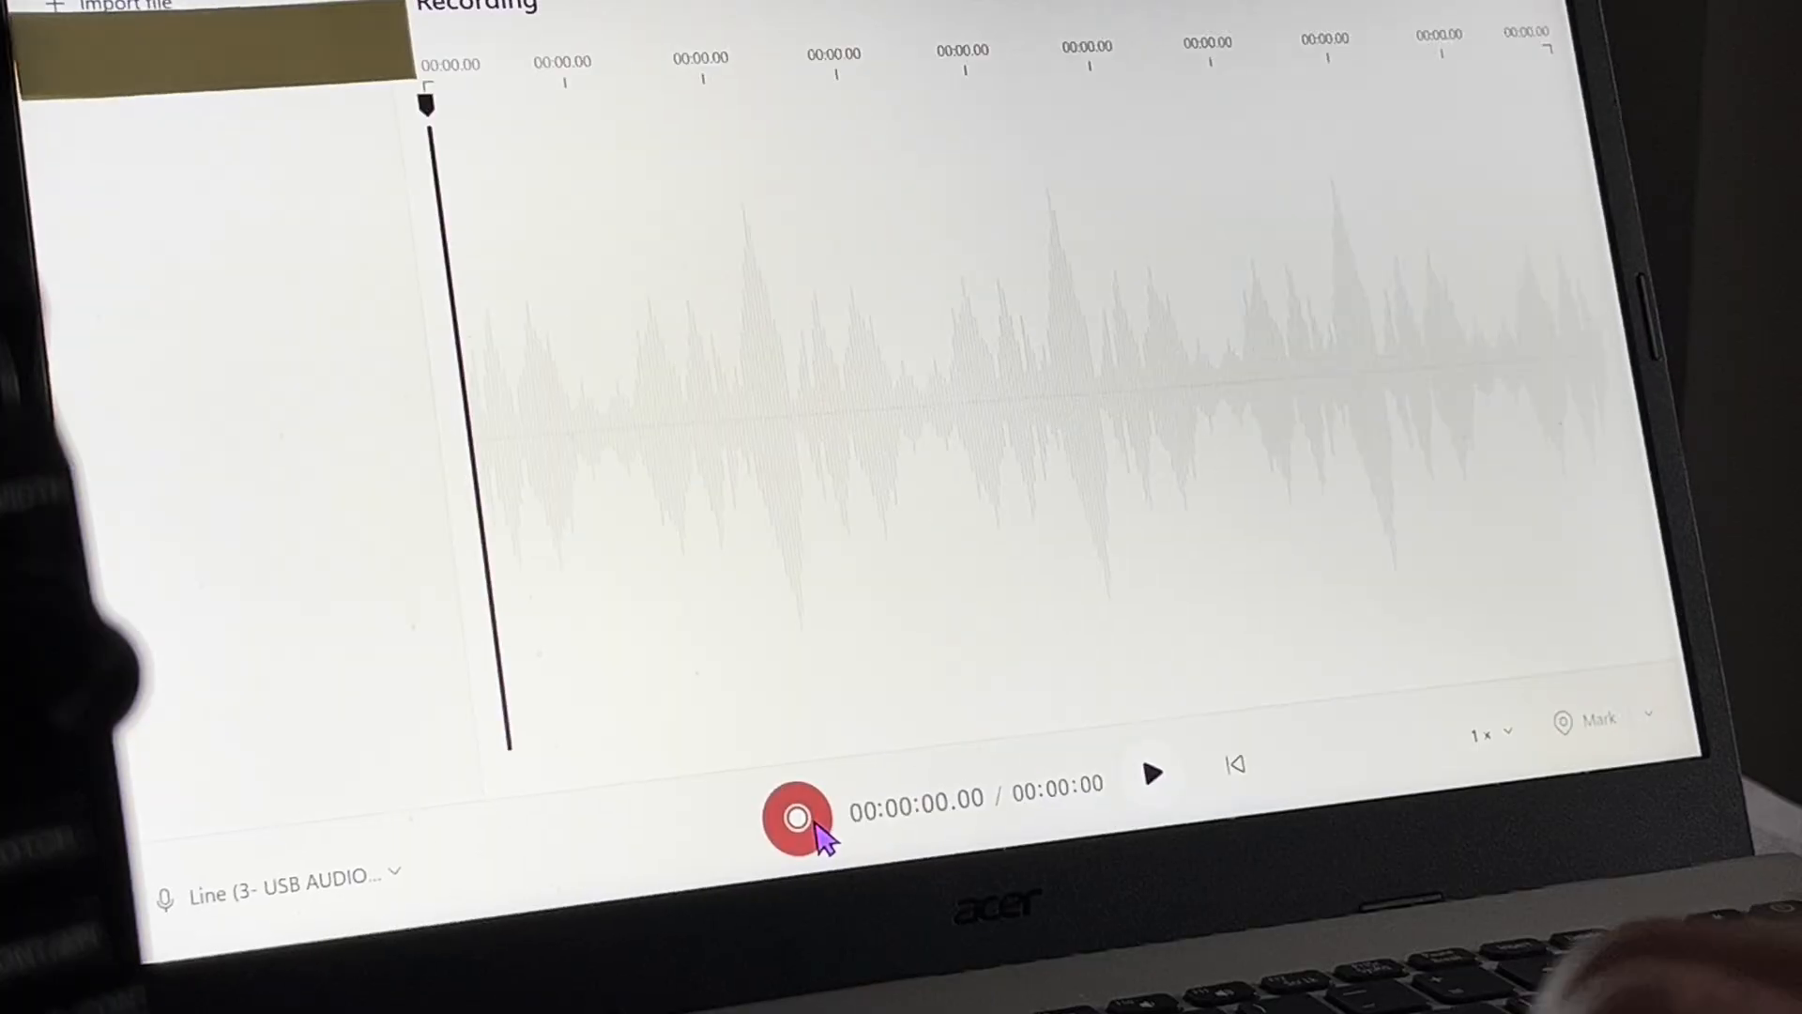
left_click(794, 840)
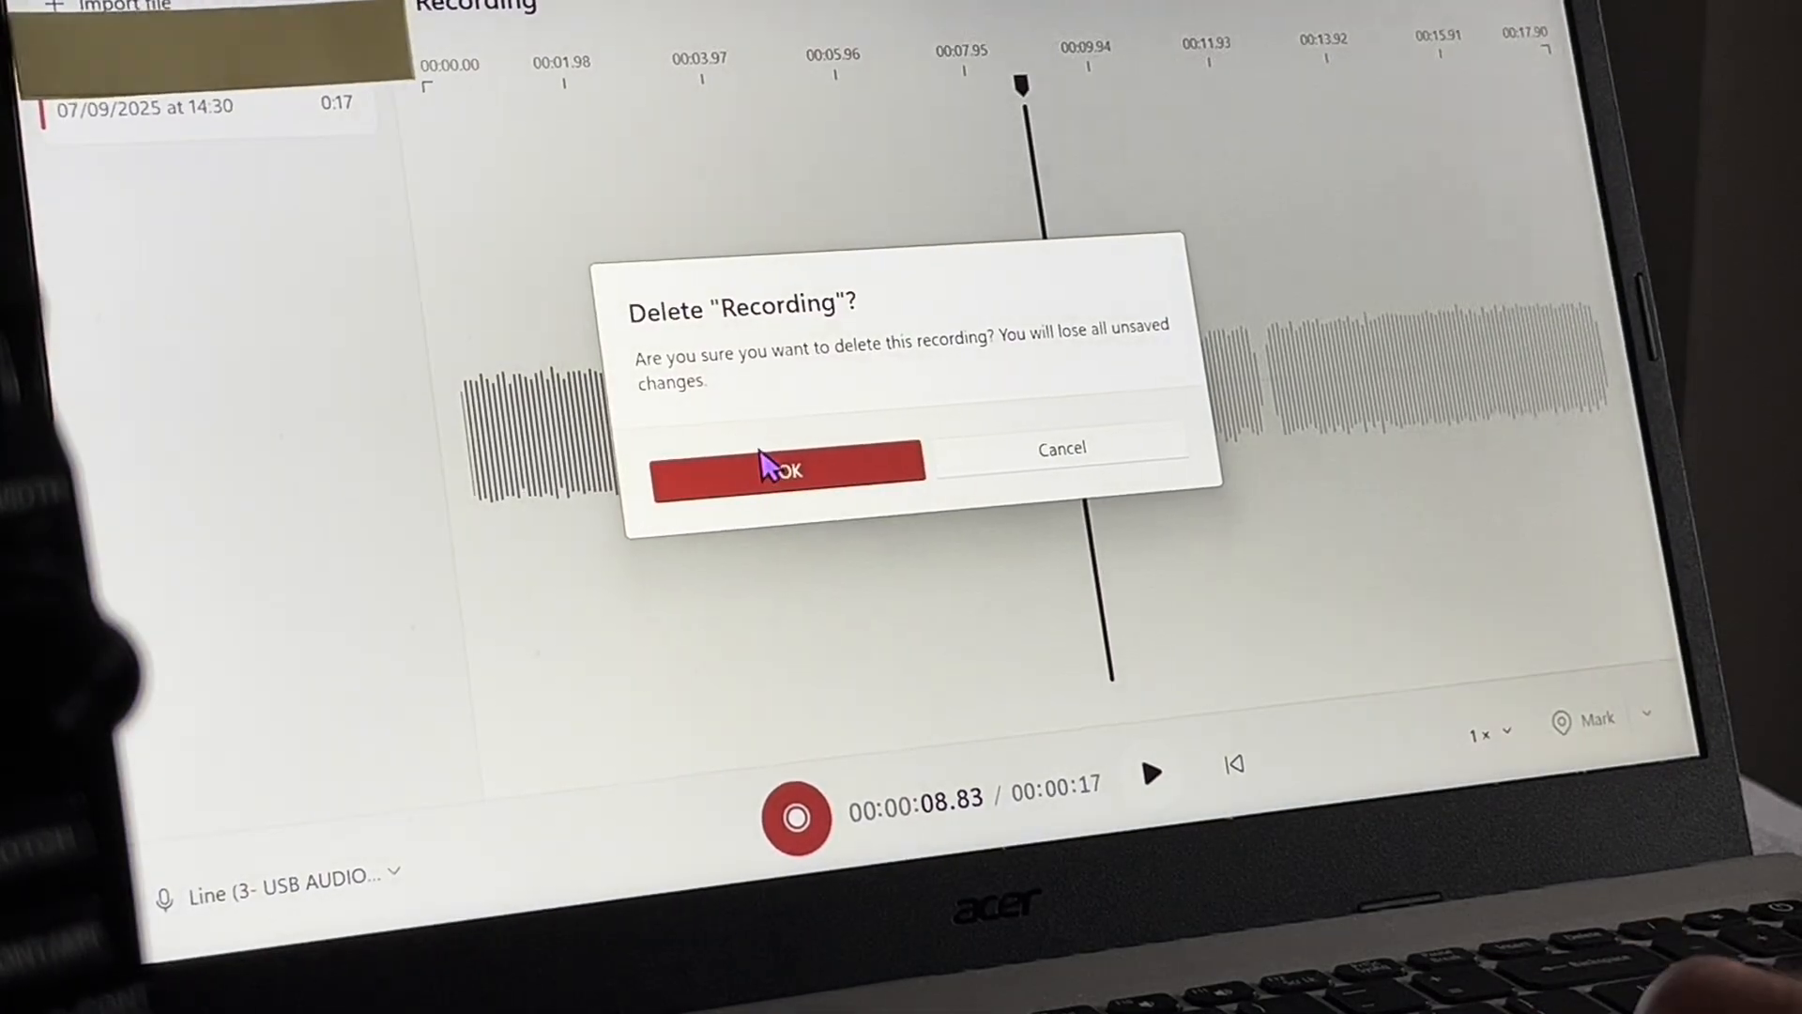
- Delete the first take, record a 7-second clip, then start and stop an empty second recording
left_click(784, 482)
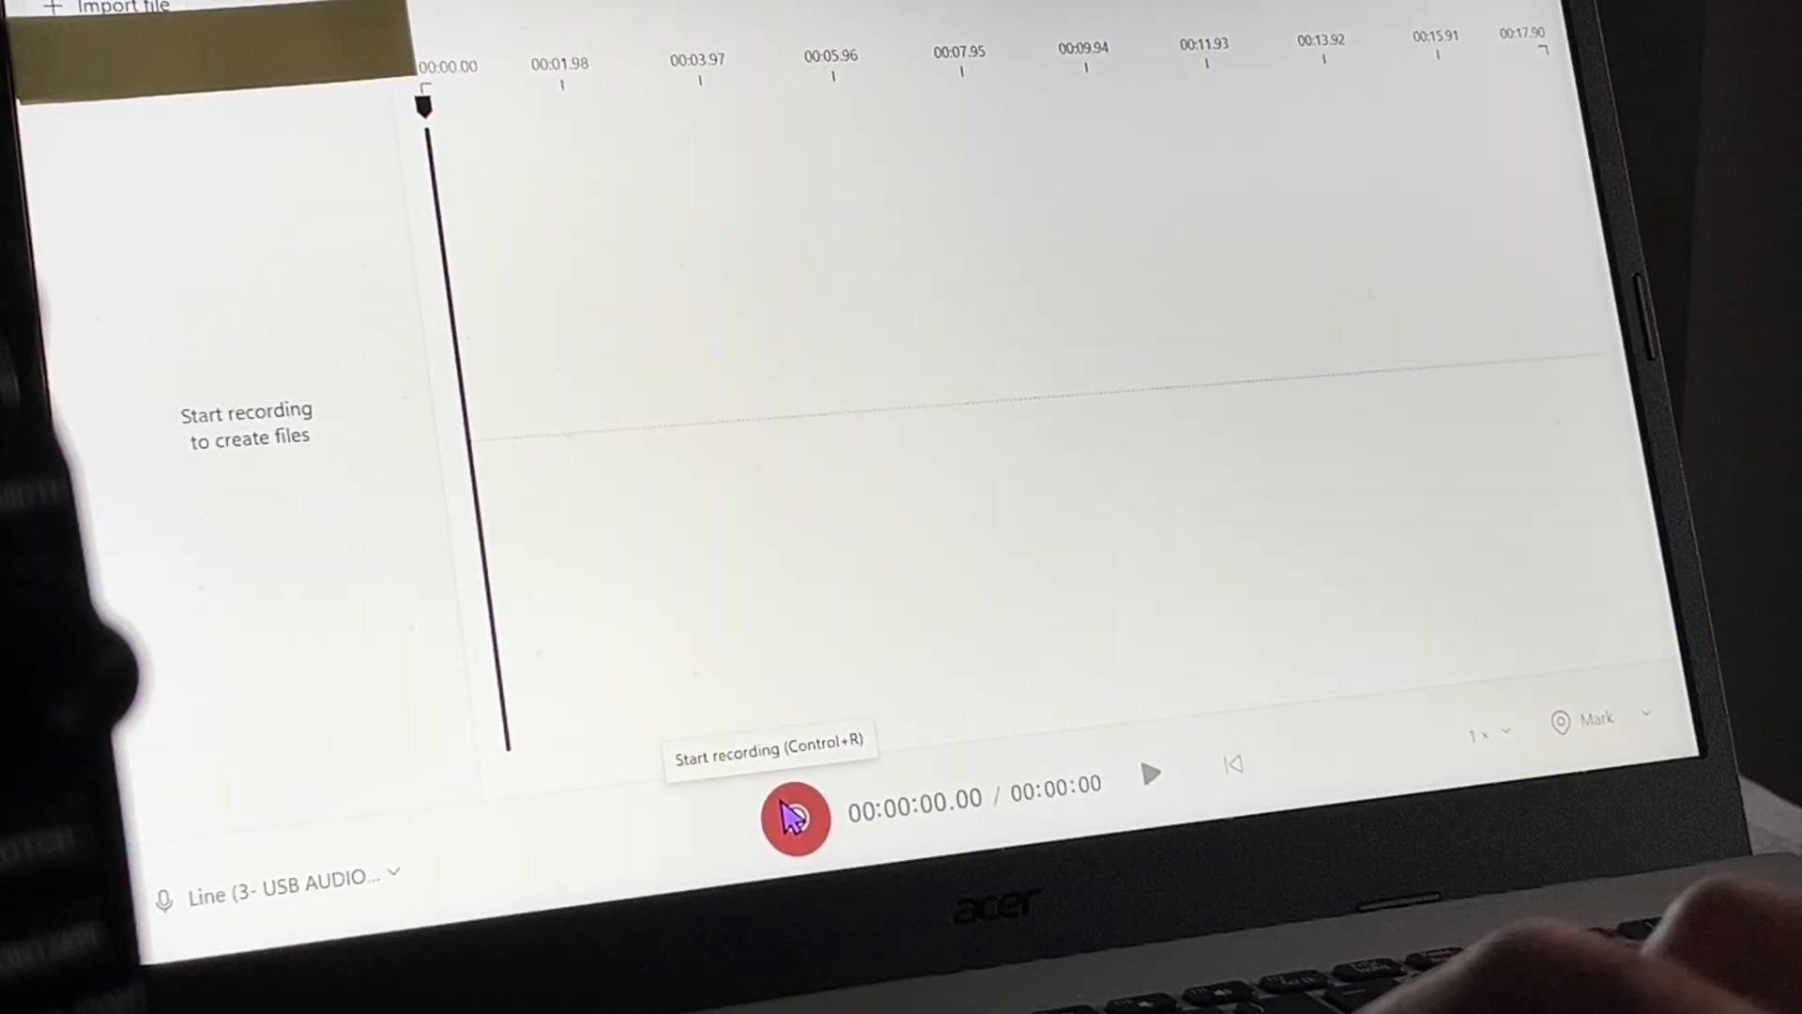
left_click(796, 819)
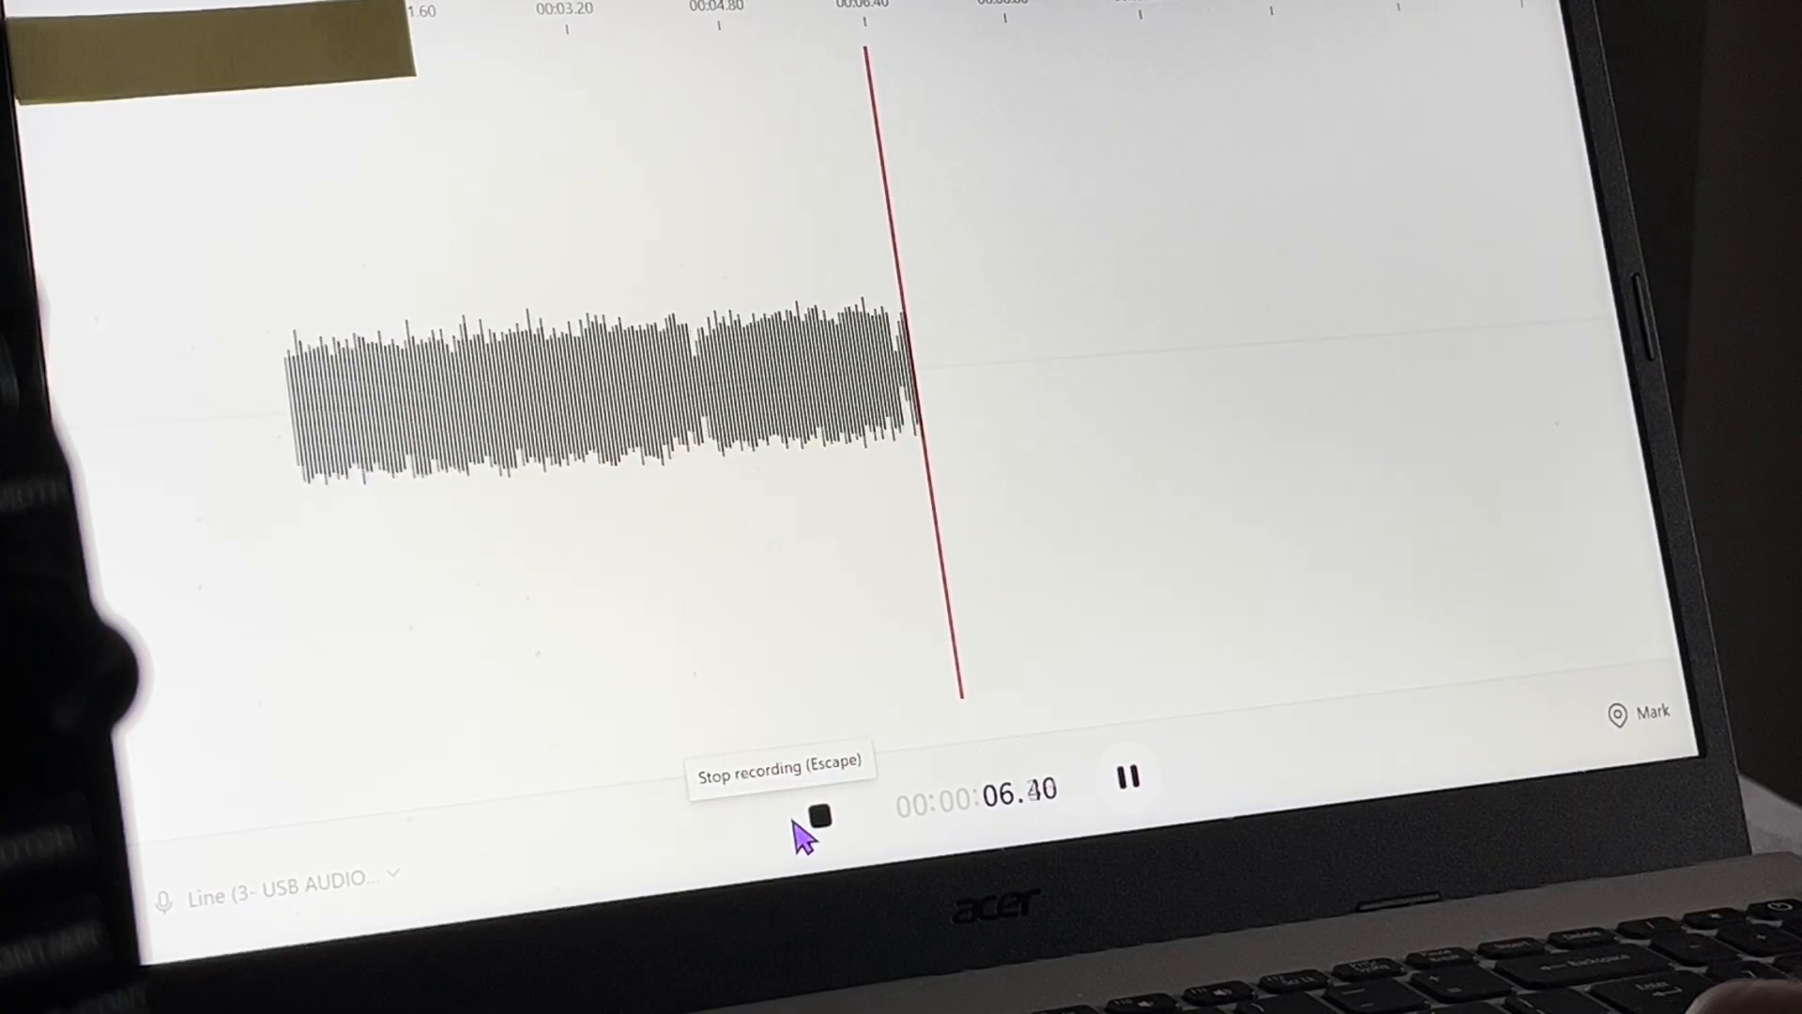
left_click(823, 818)
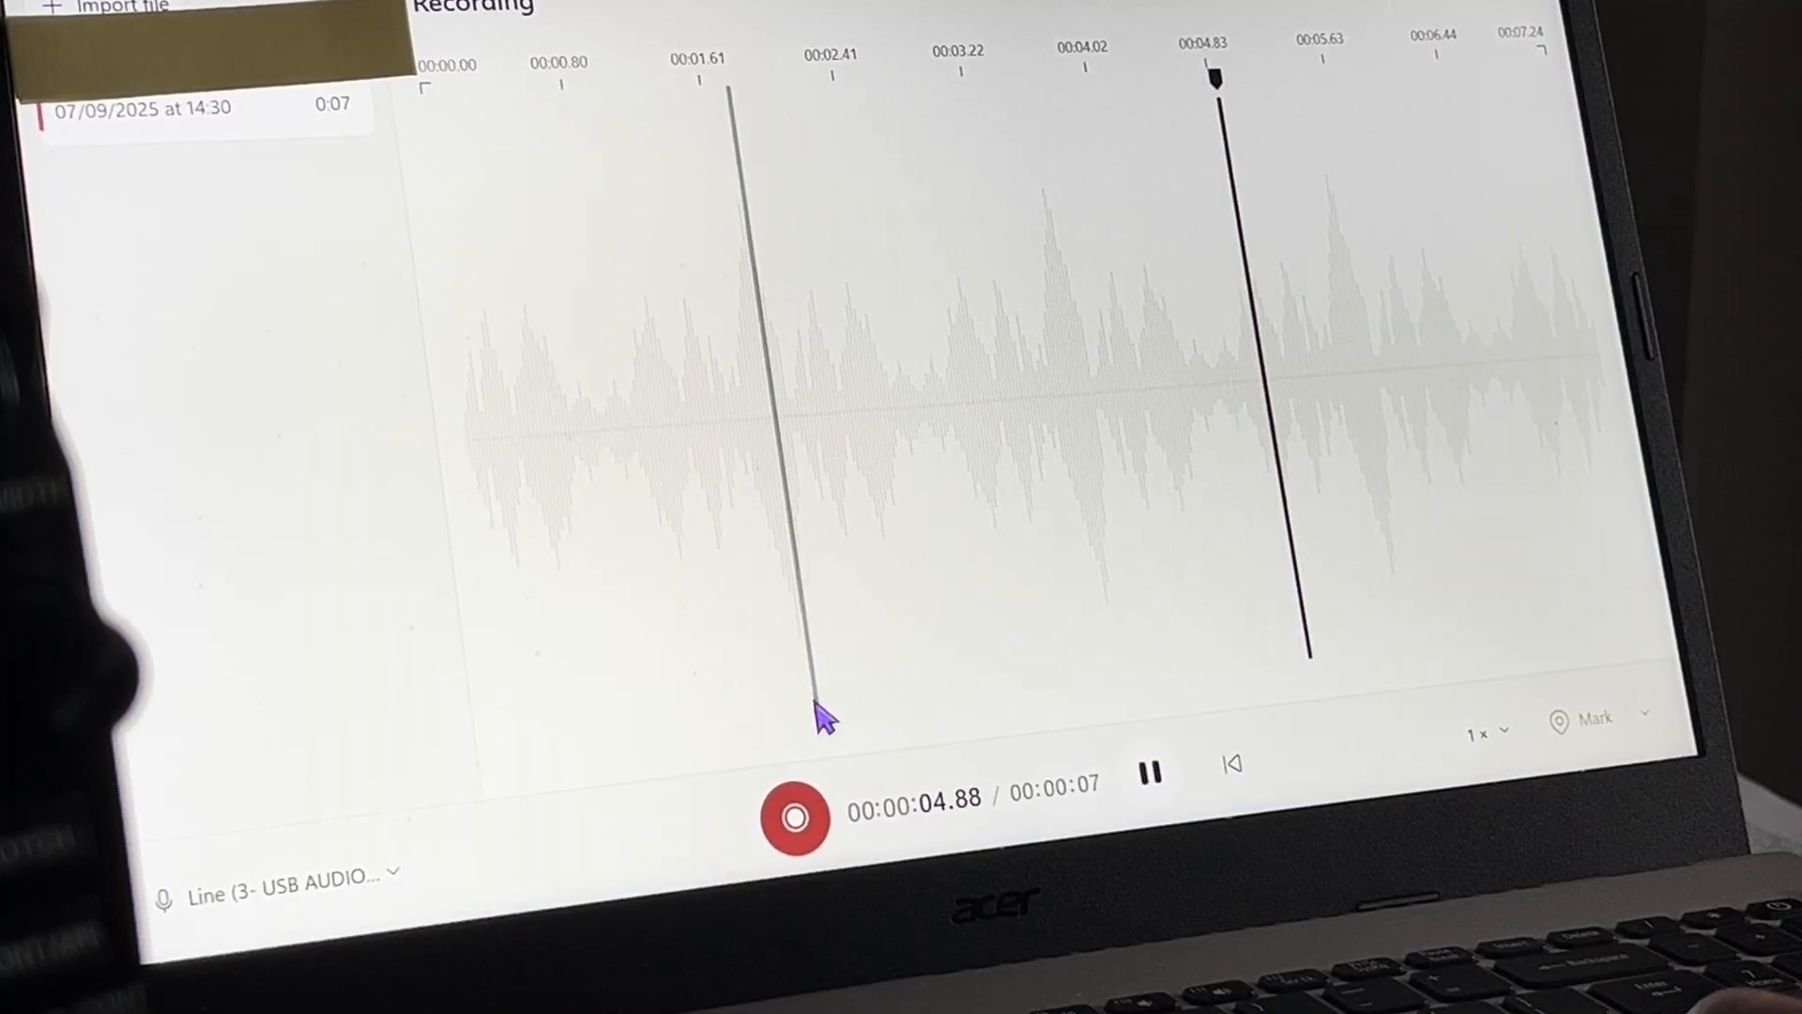
left_click(792, 840)
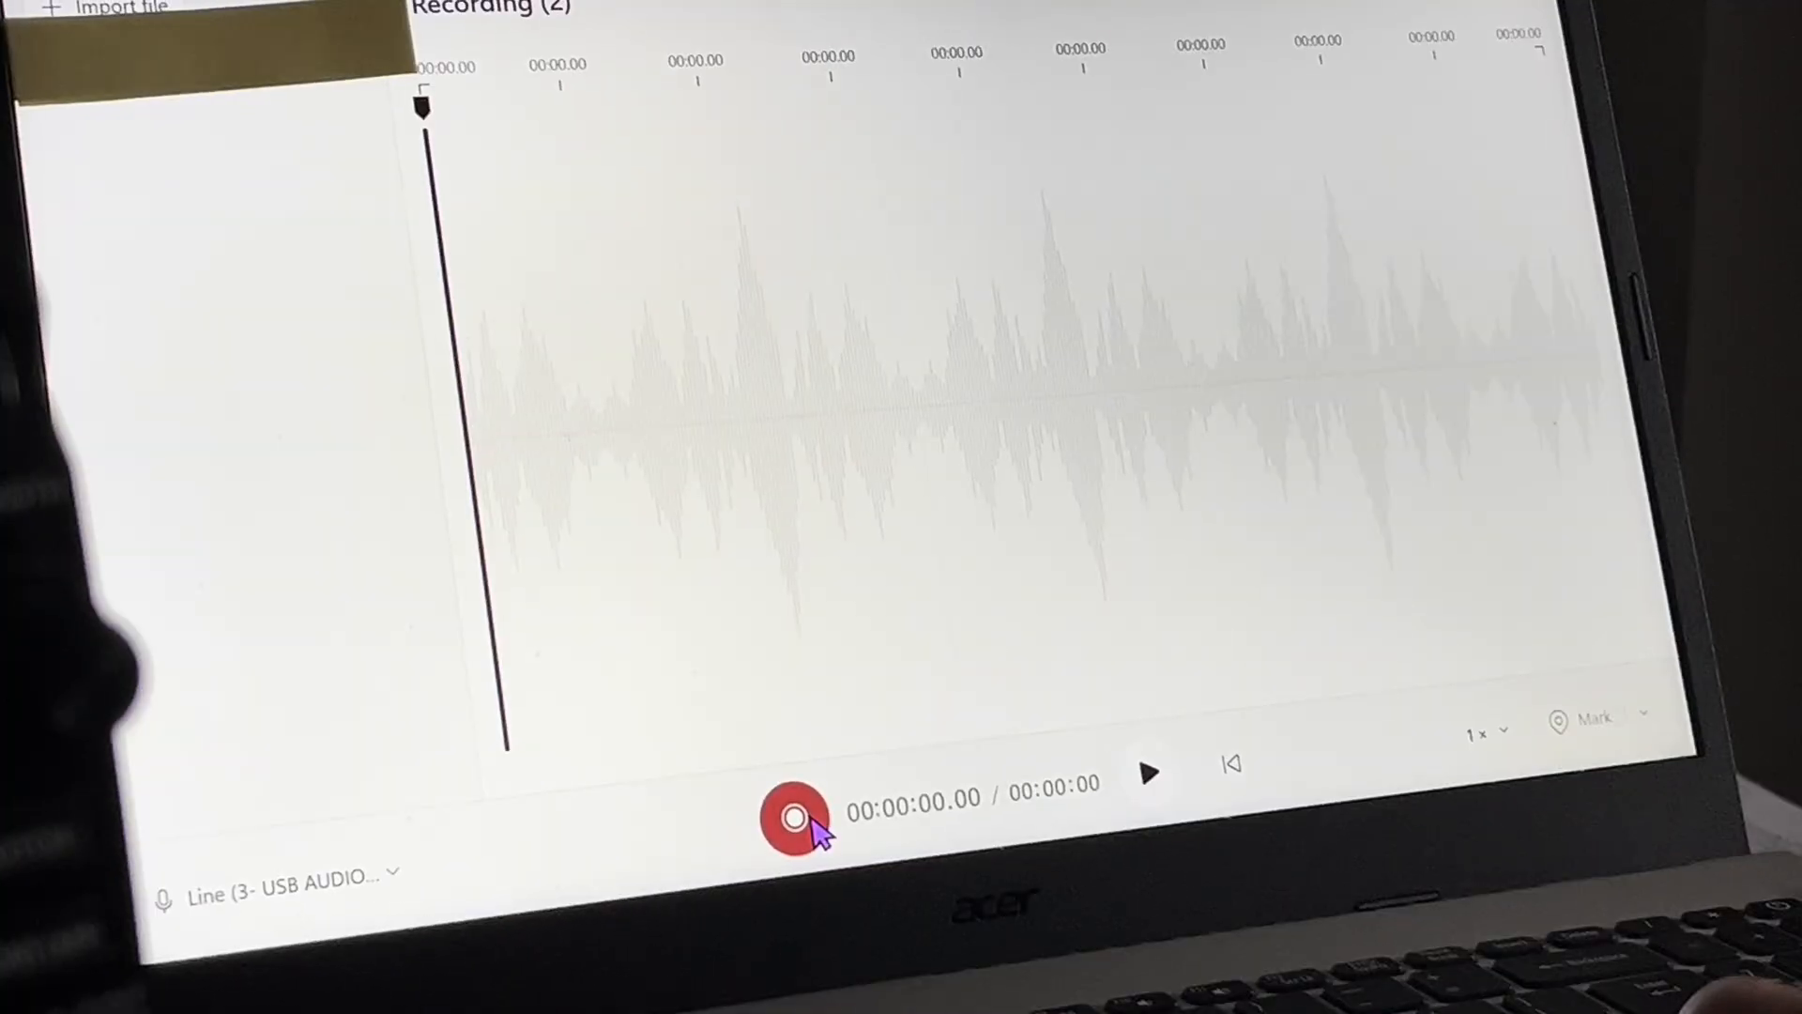
left_click(792, 832)
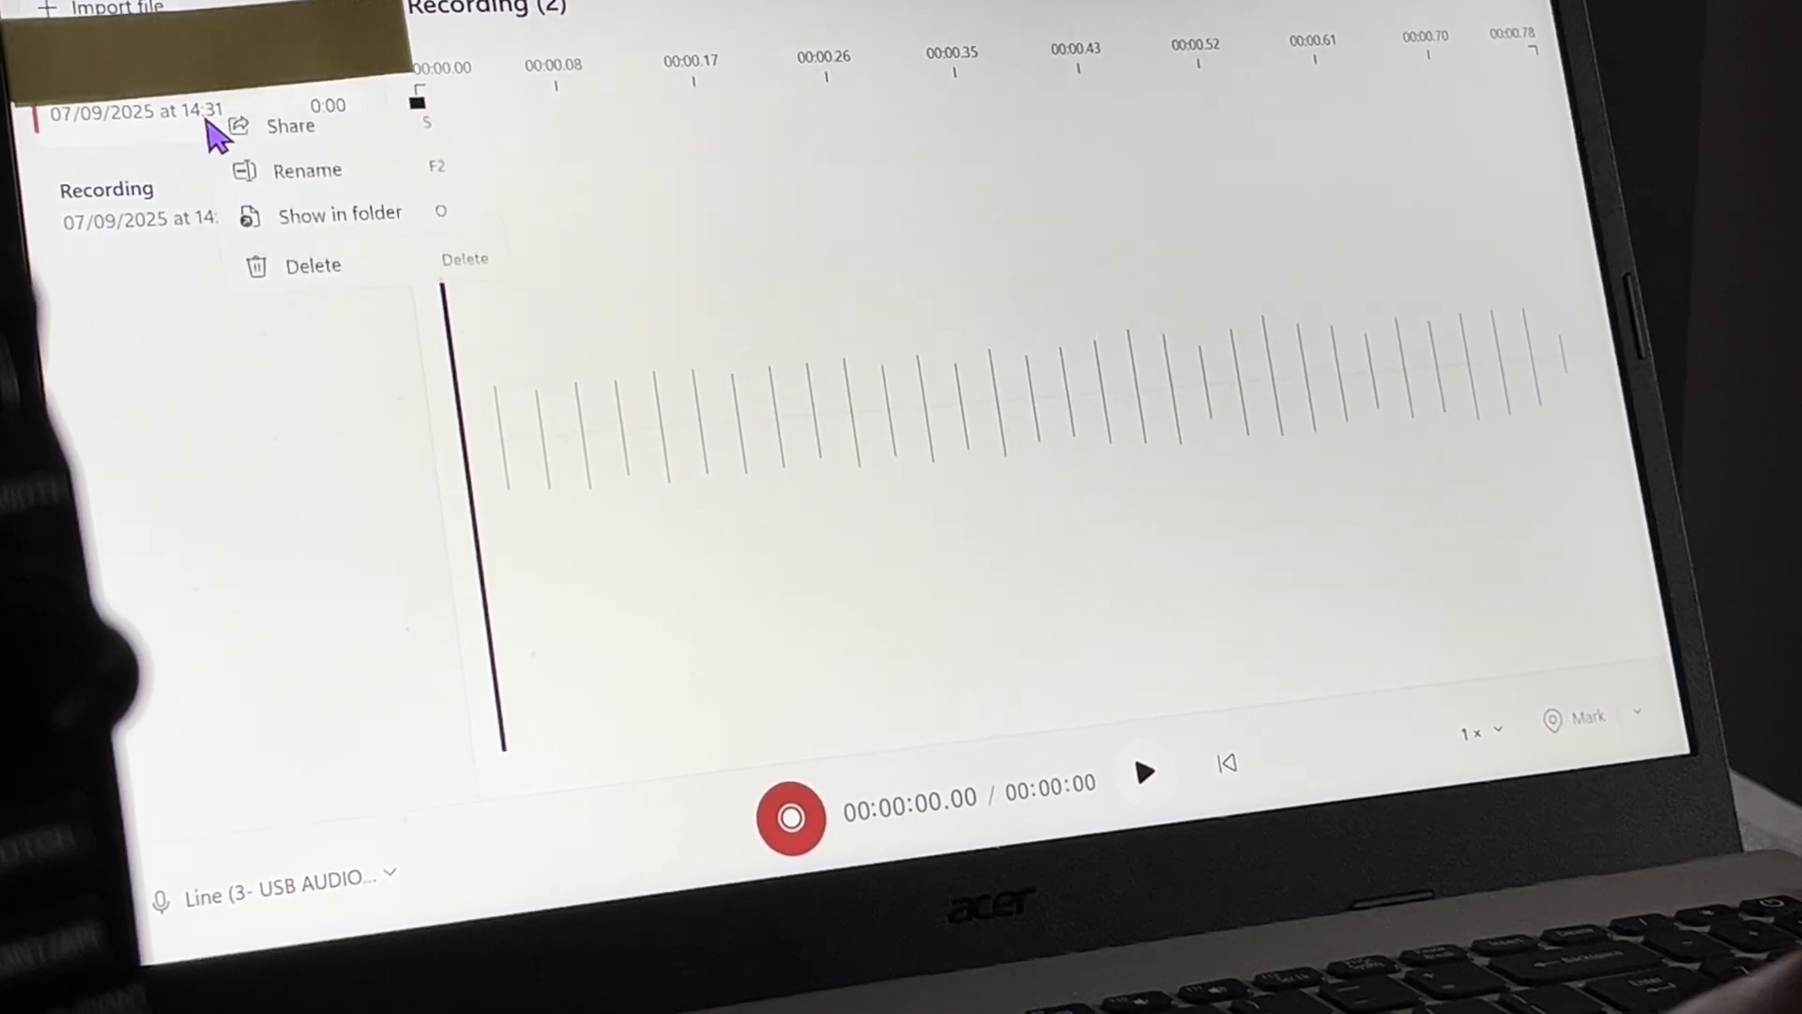
- Delete Recording (2), record a 5-second line-in clip and play it back
left_click(313, 265)
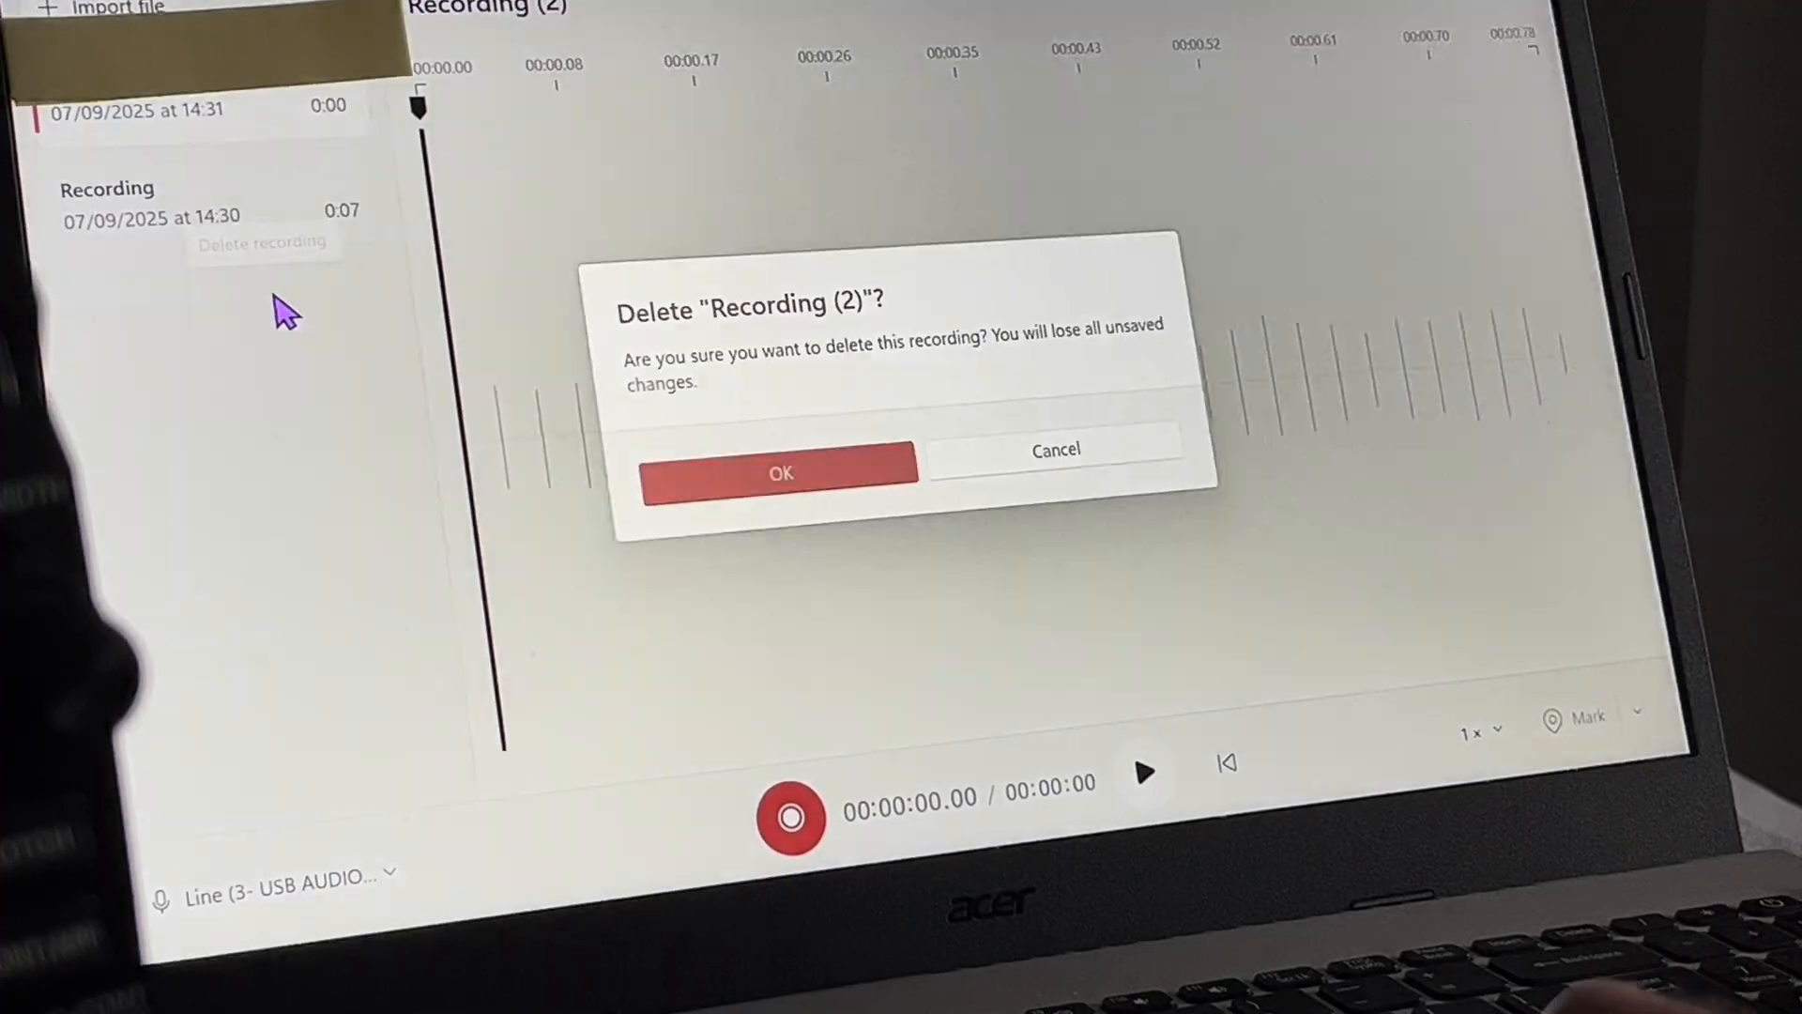
left_click(780, 474)
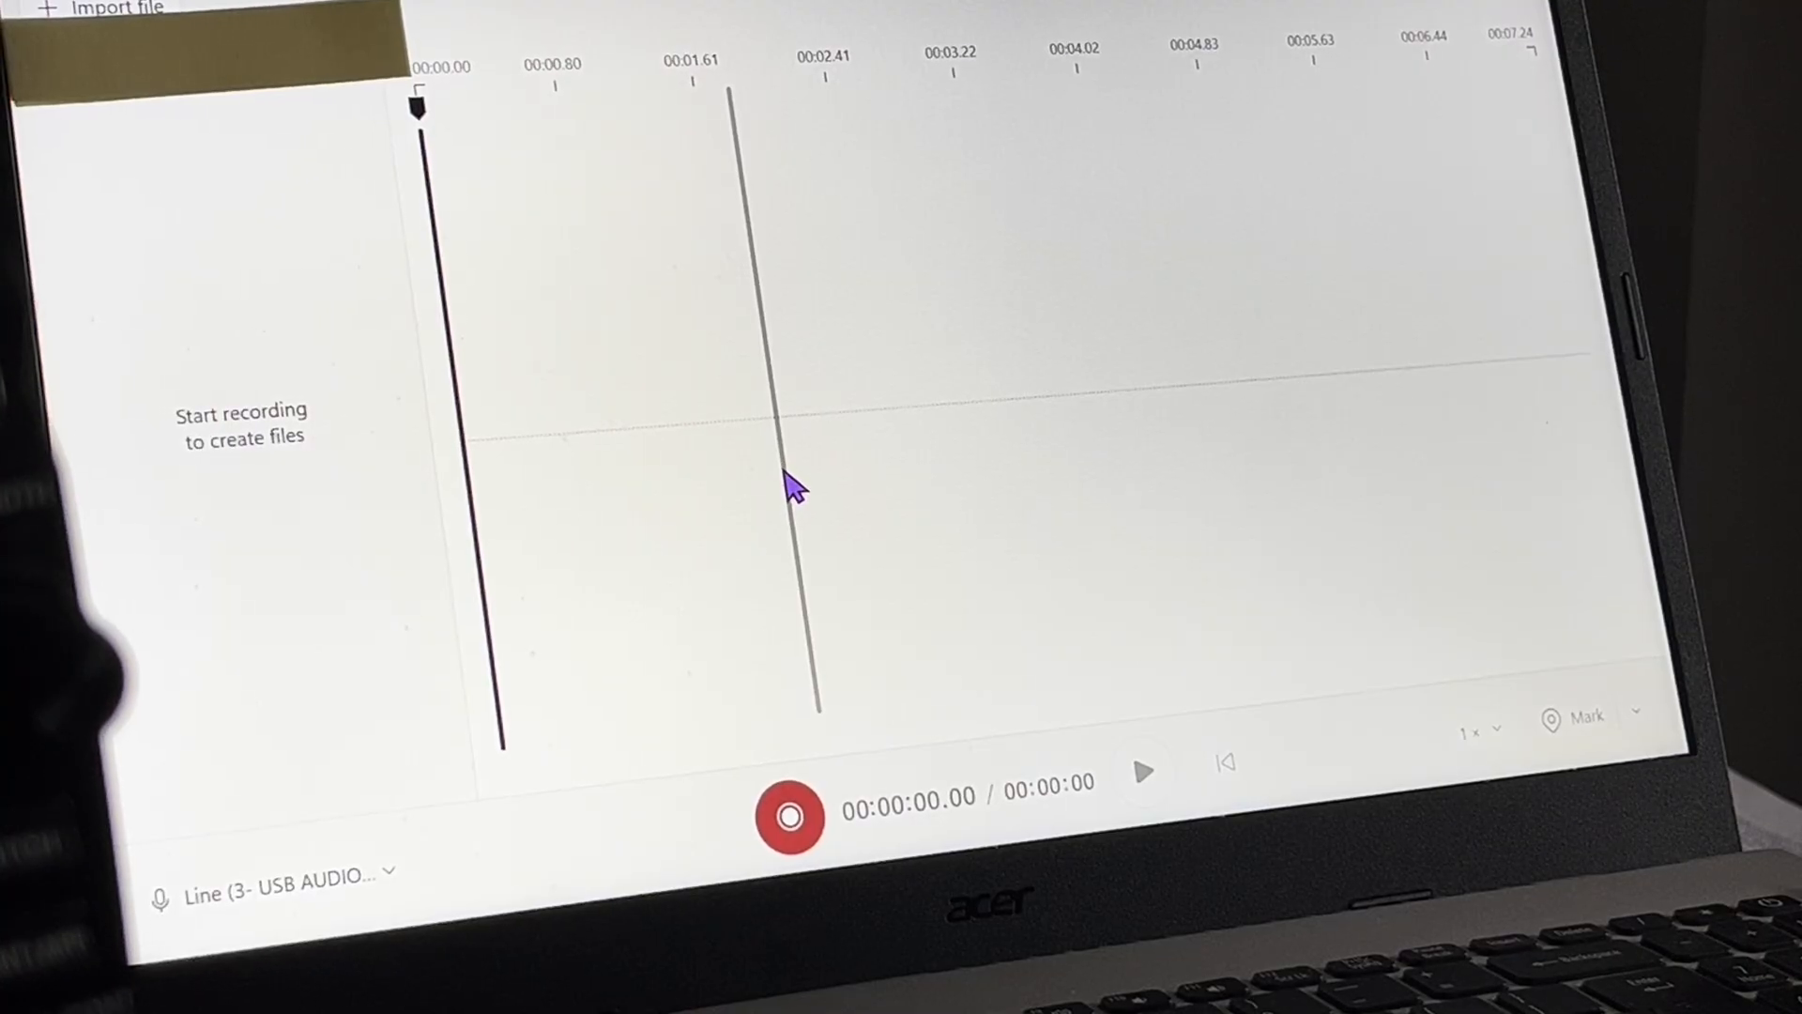
mouse_move(787, 837)
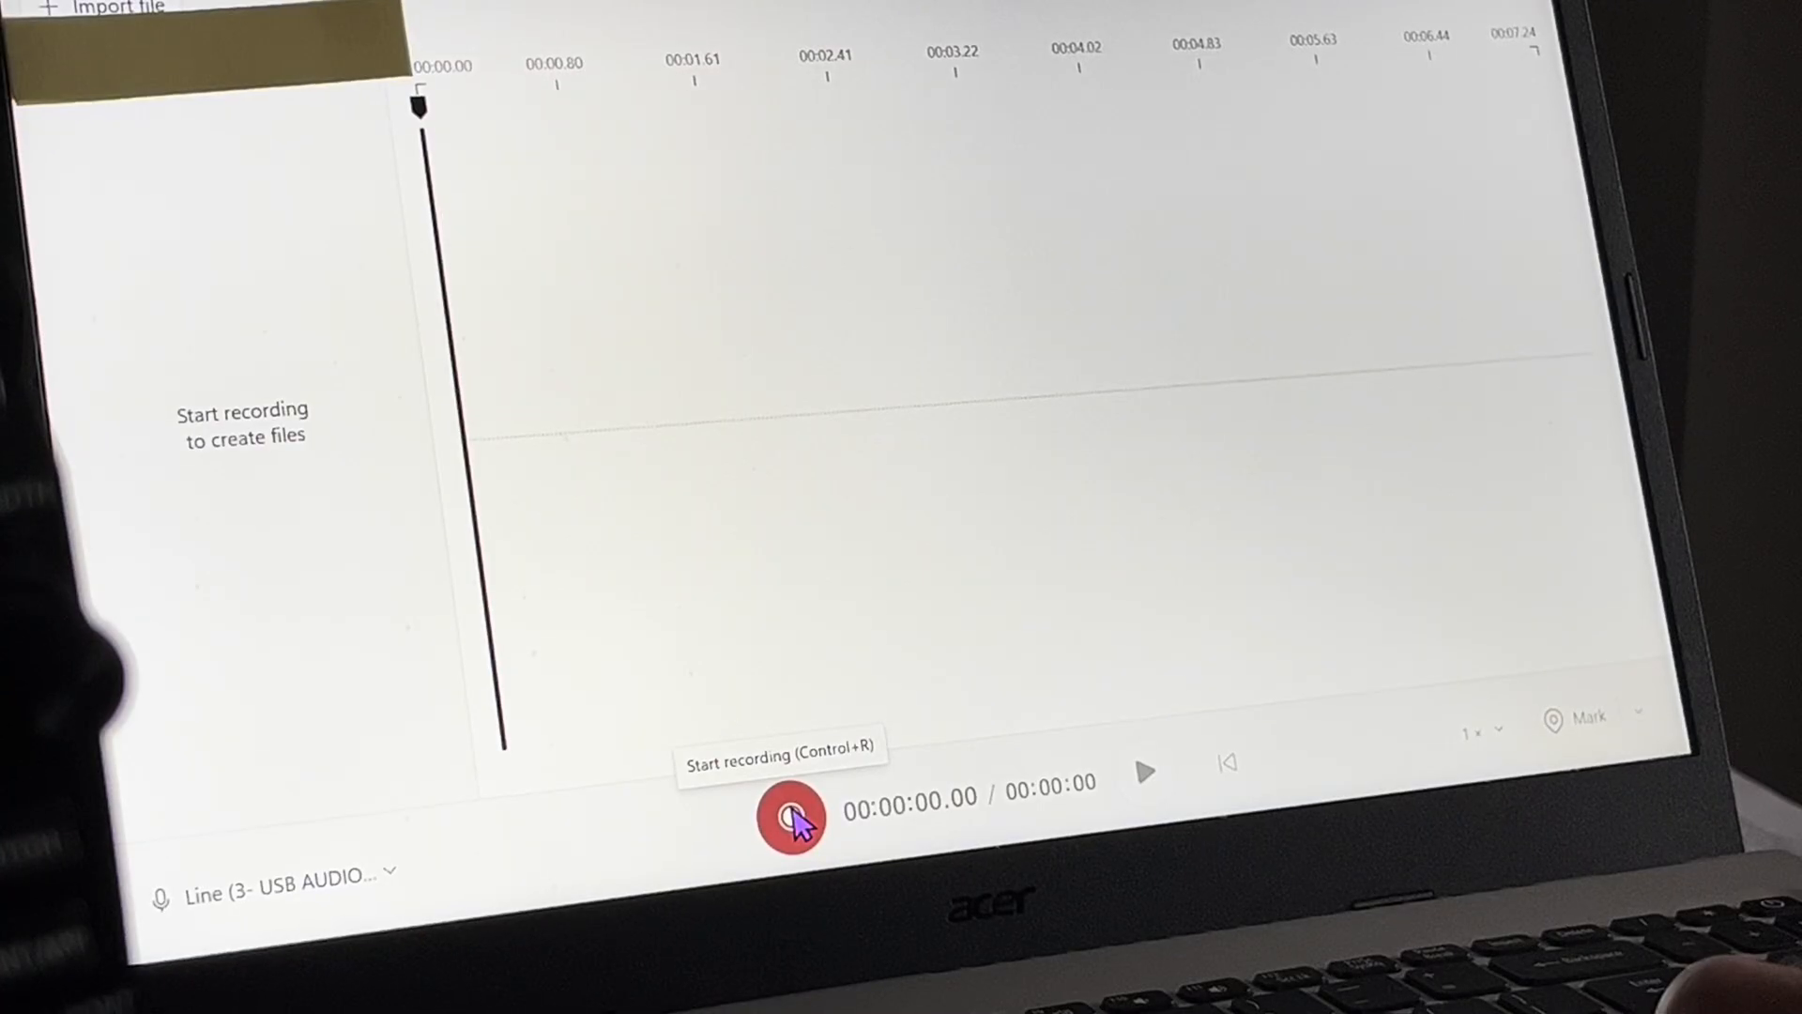
left_click(790, 820)
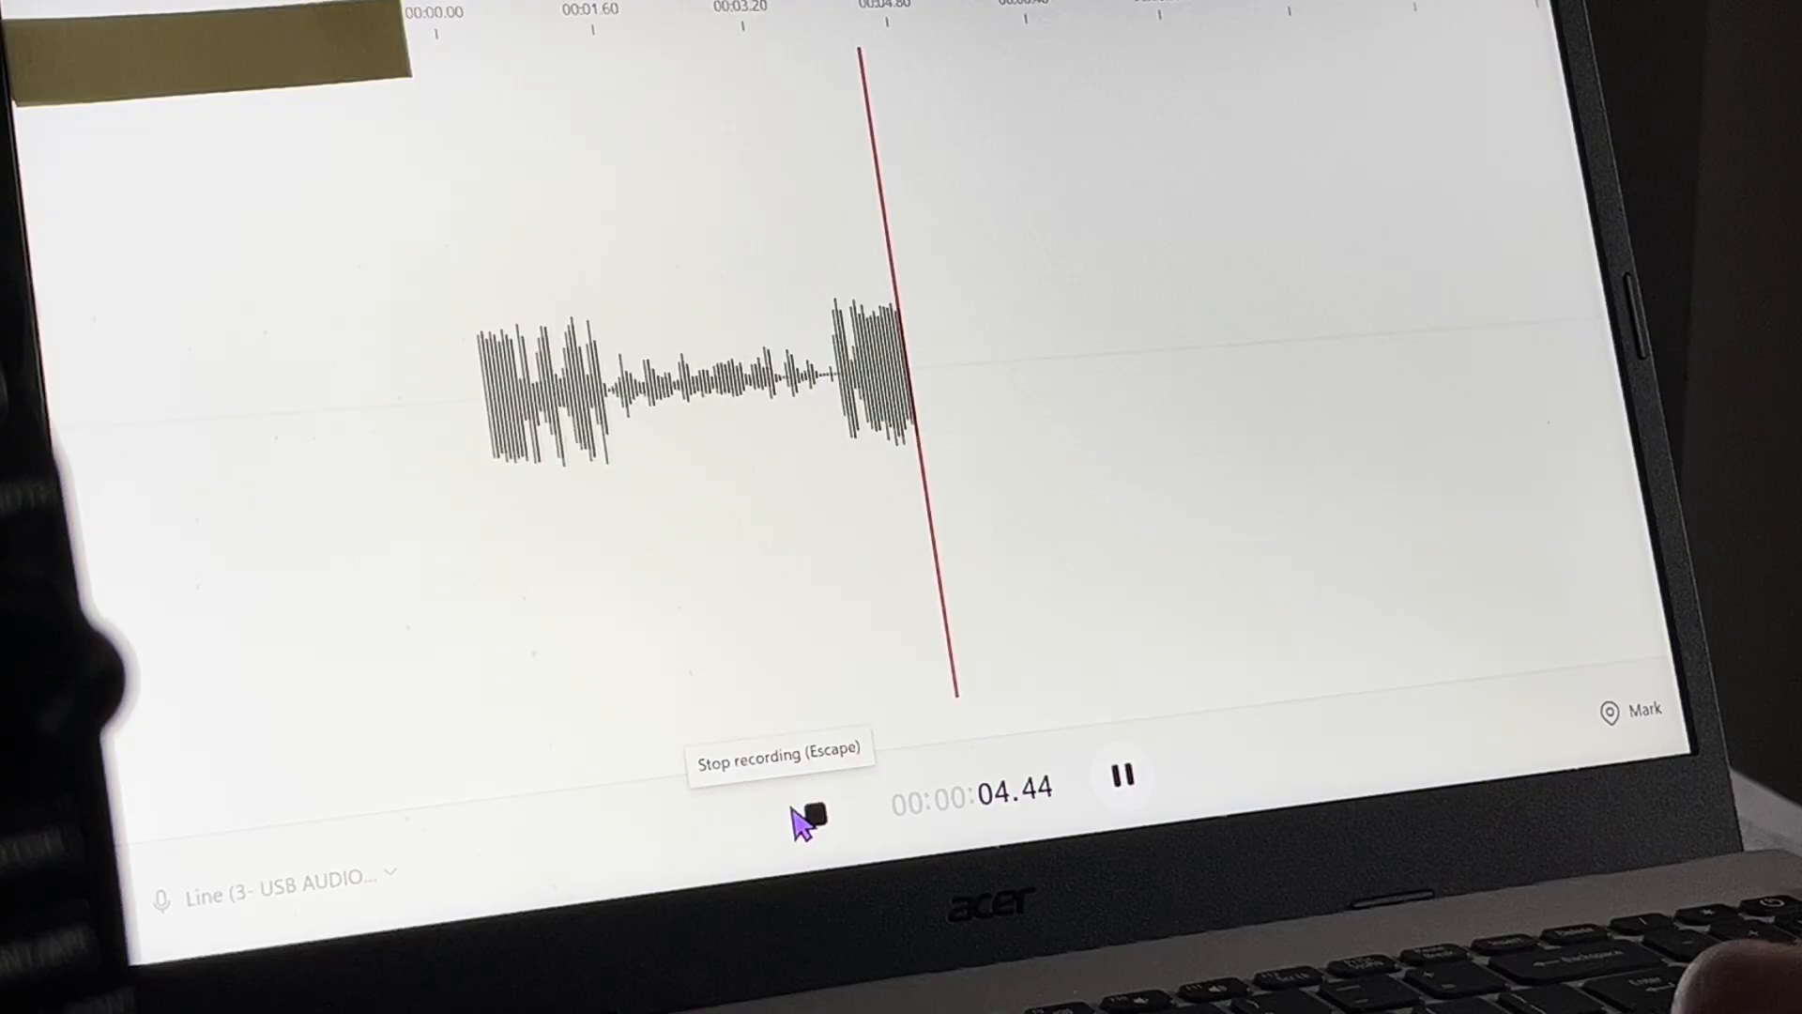
left_click(816, 814)
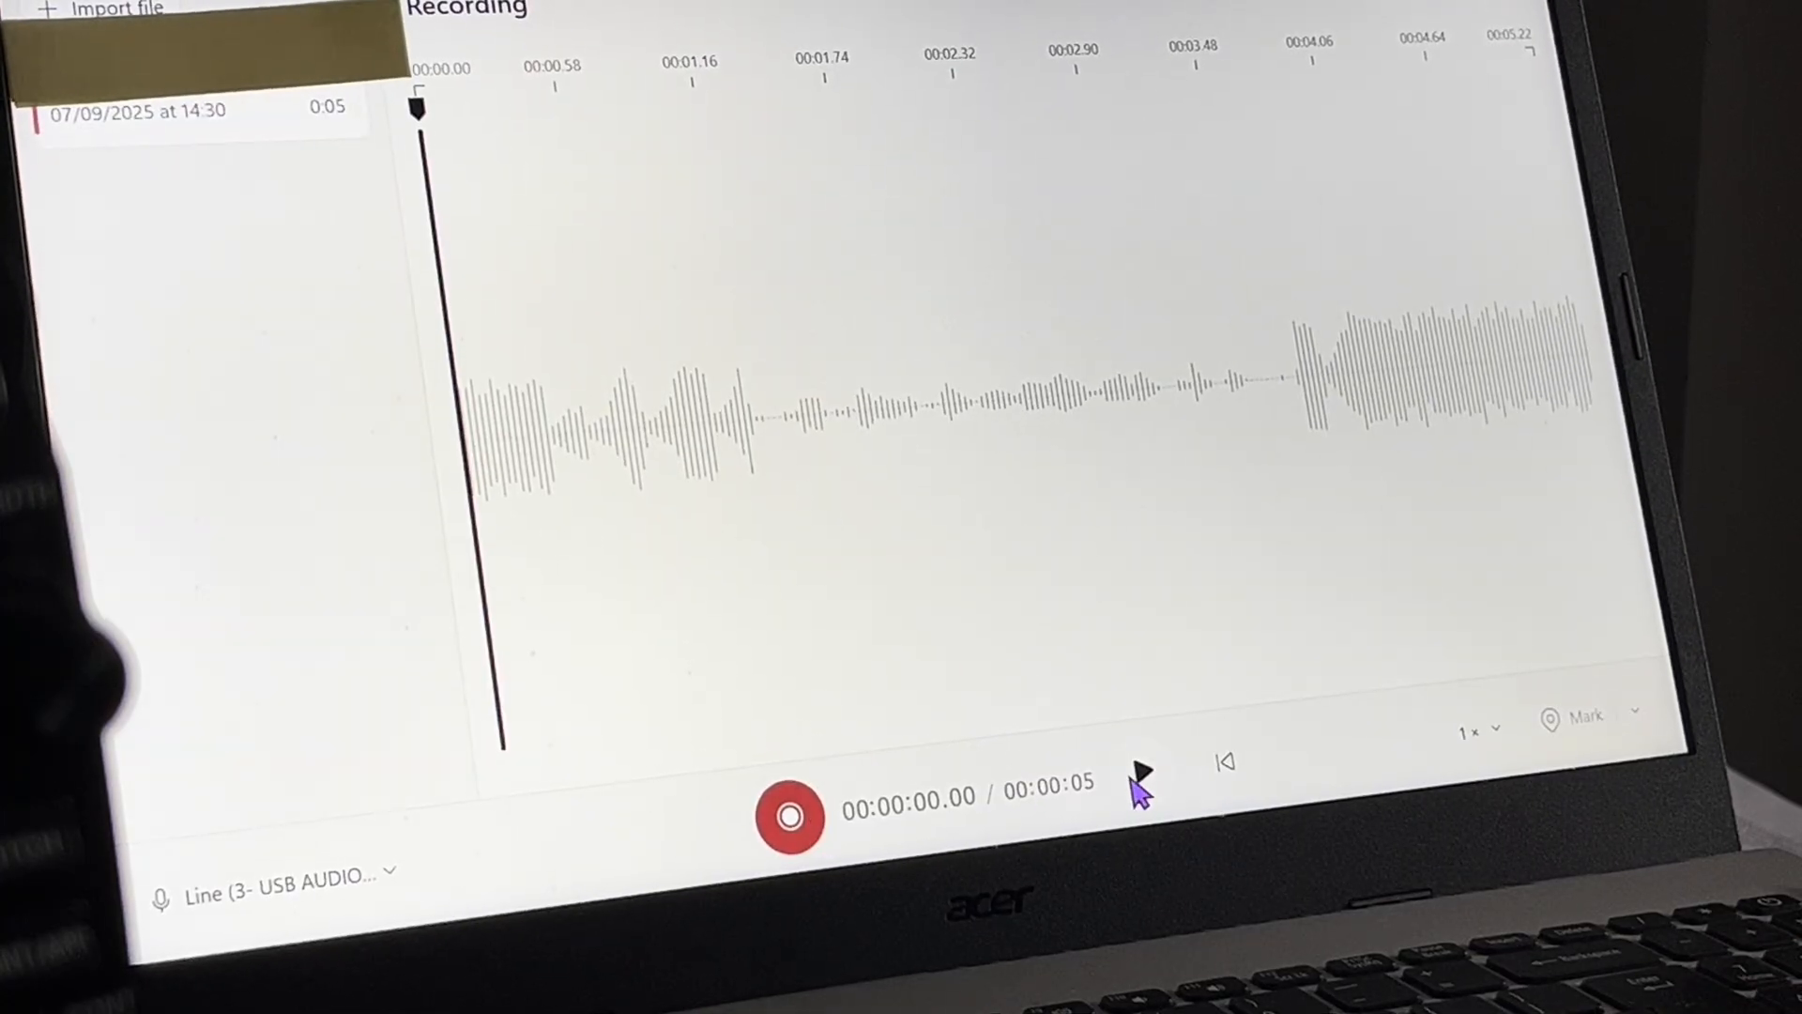
left_click(1144, 787)
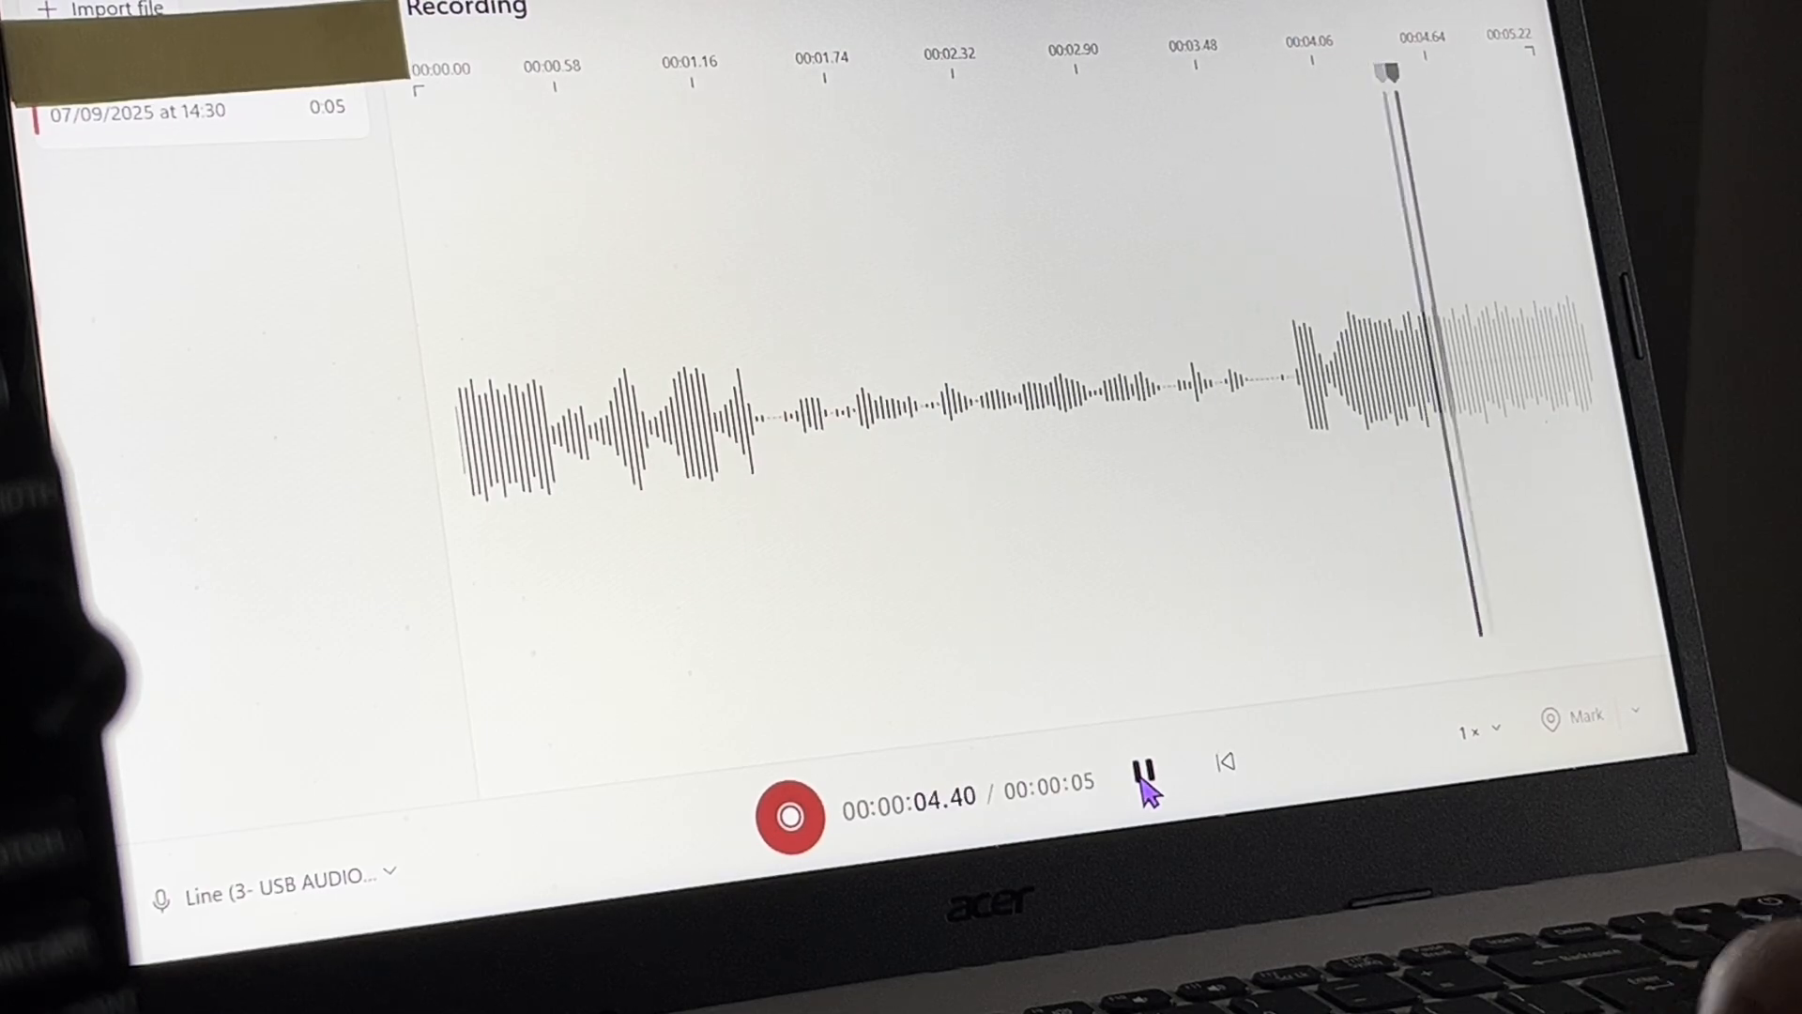
left_click(1146, 777)
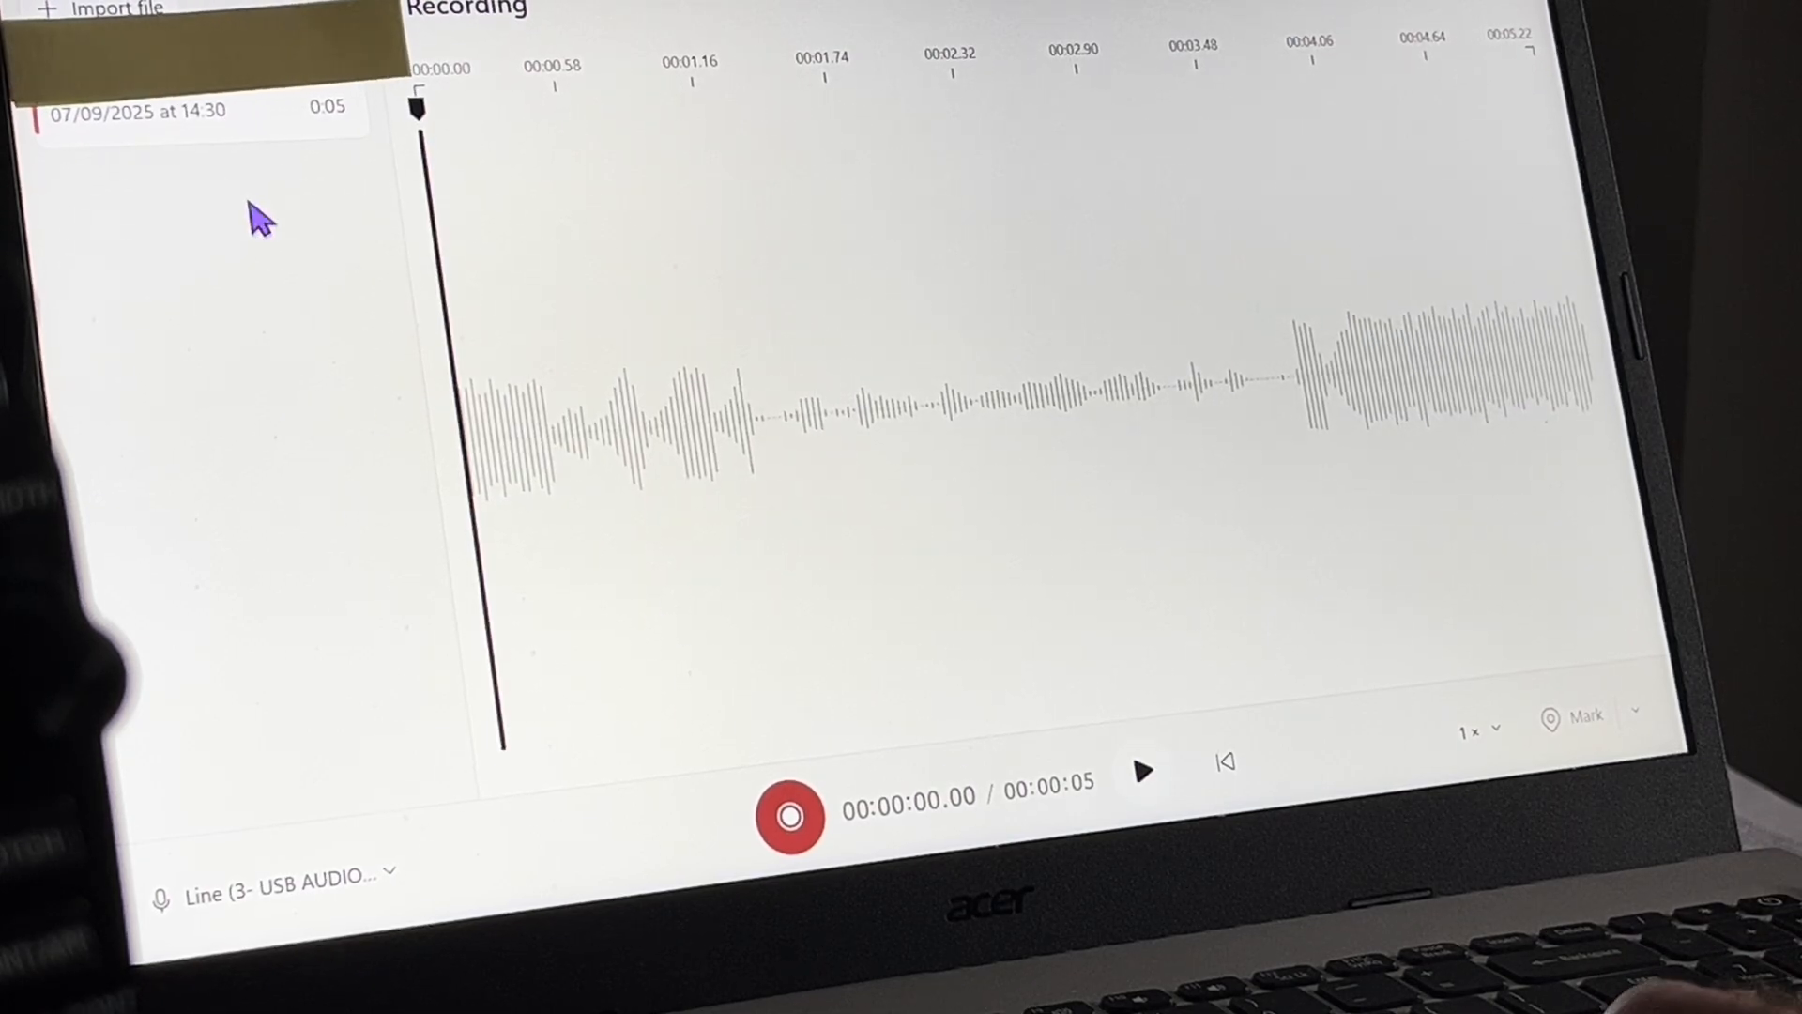
- Delete the 5-second take and record an 8-second keyer CQ from the line input
right_click(187, 113)
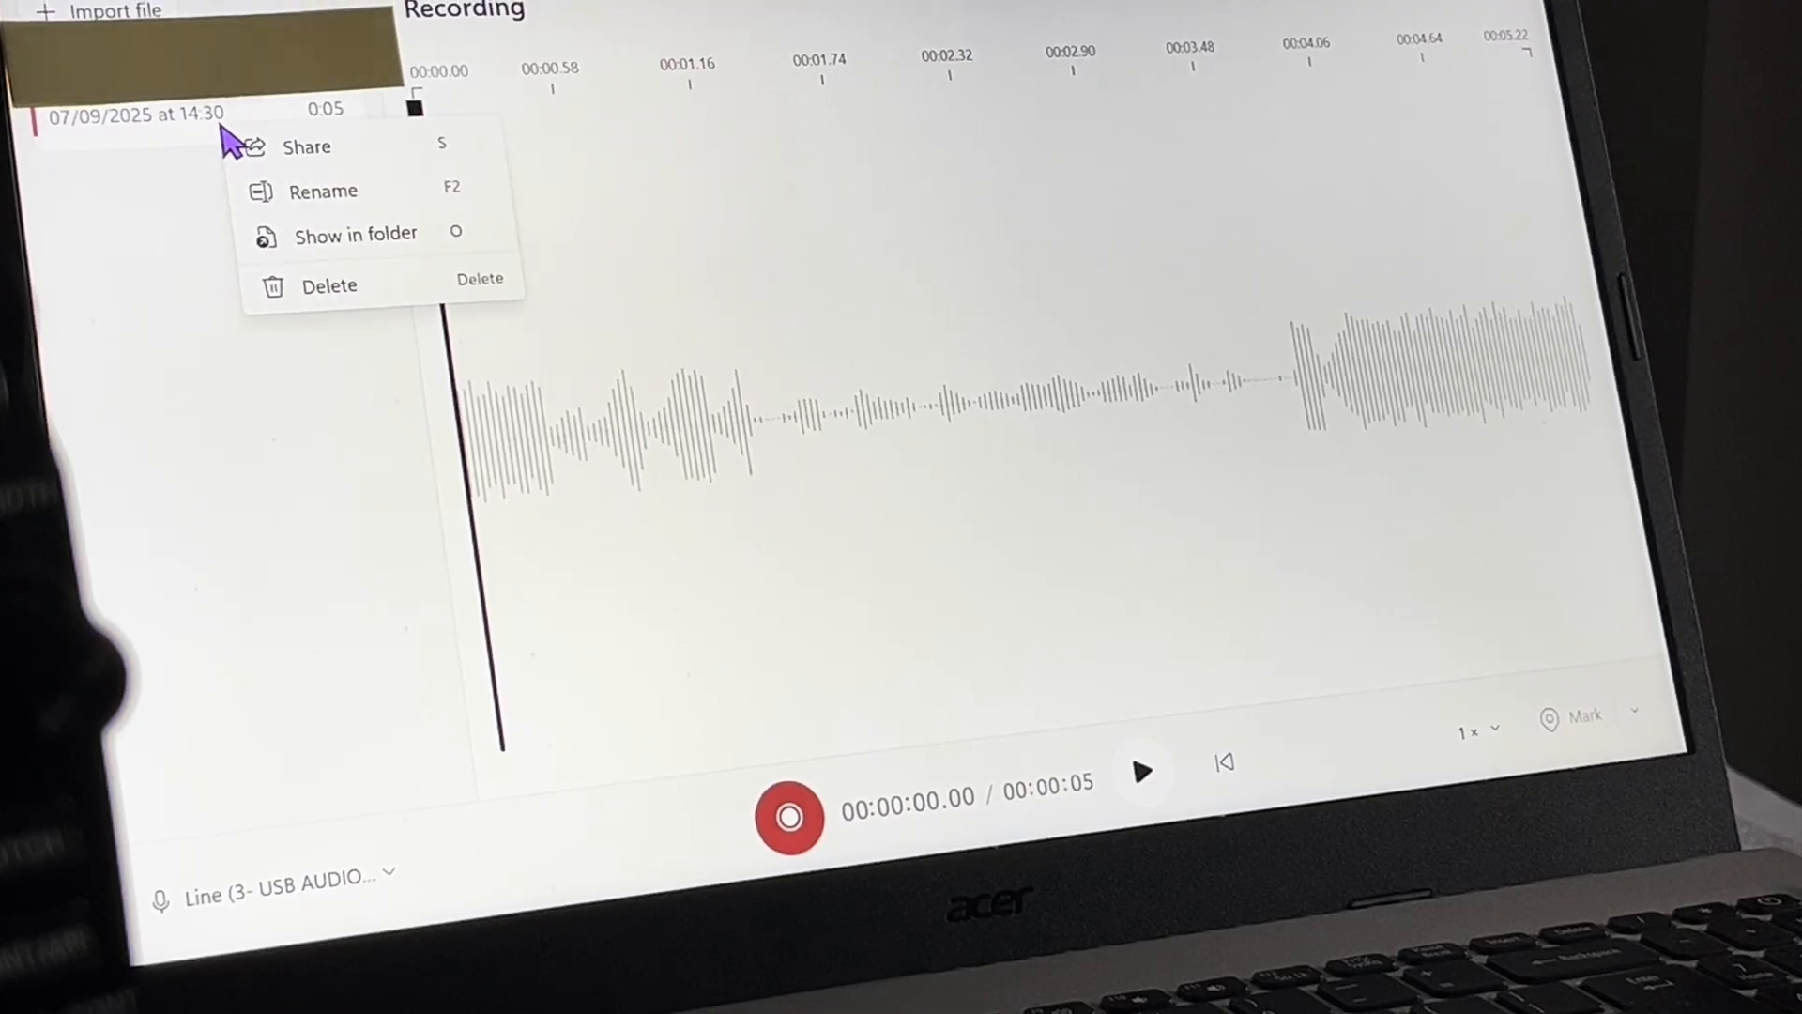
left_click(329, 284)
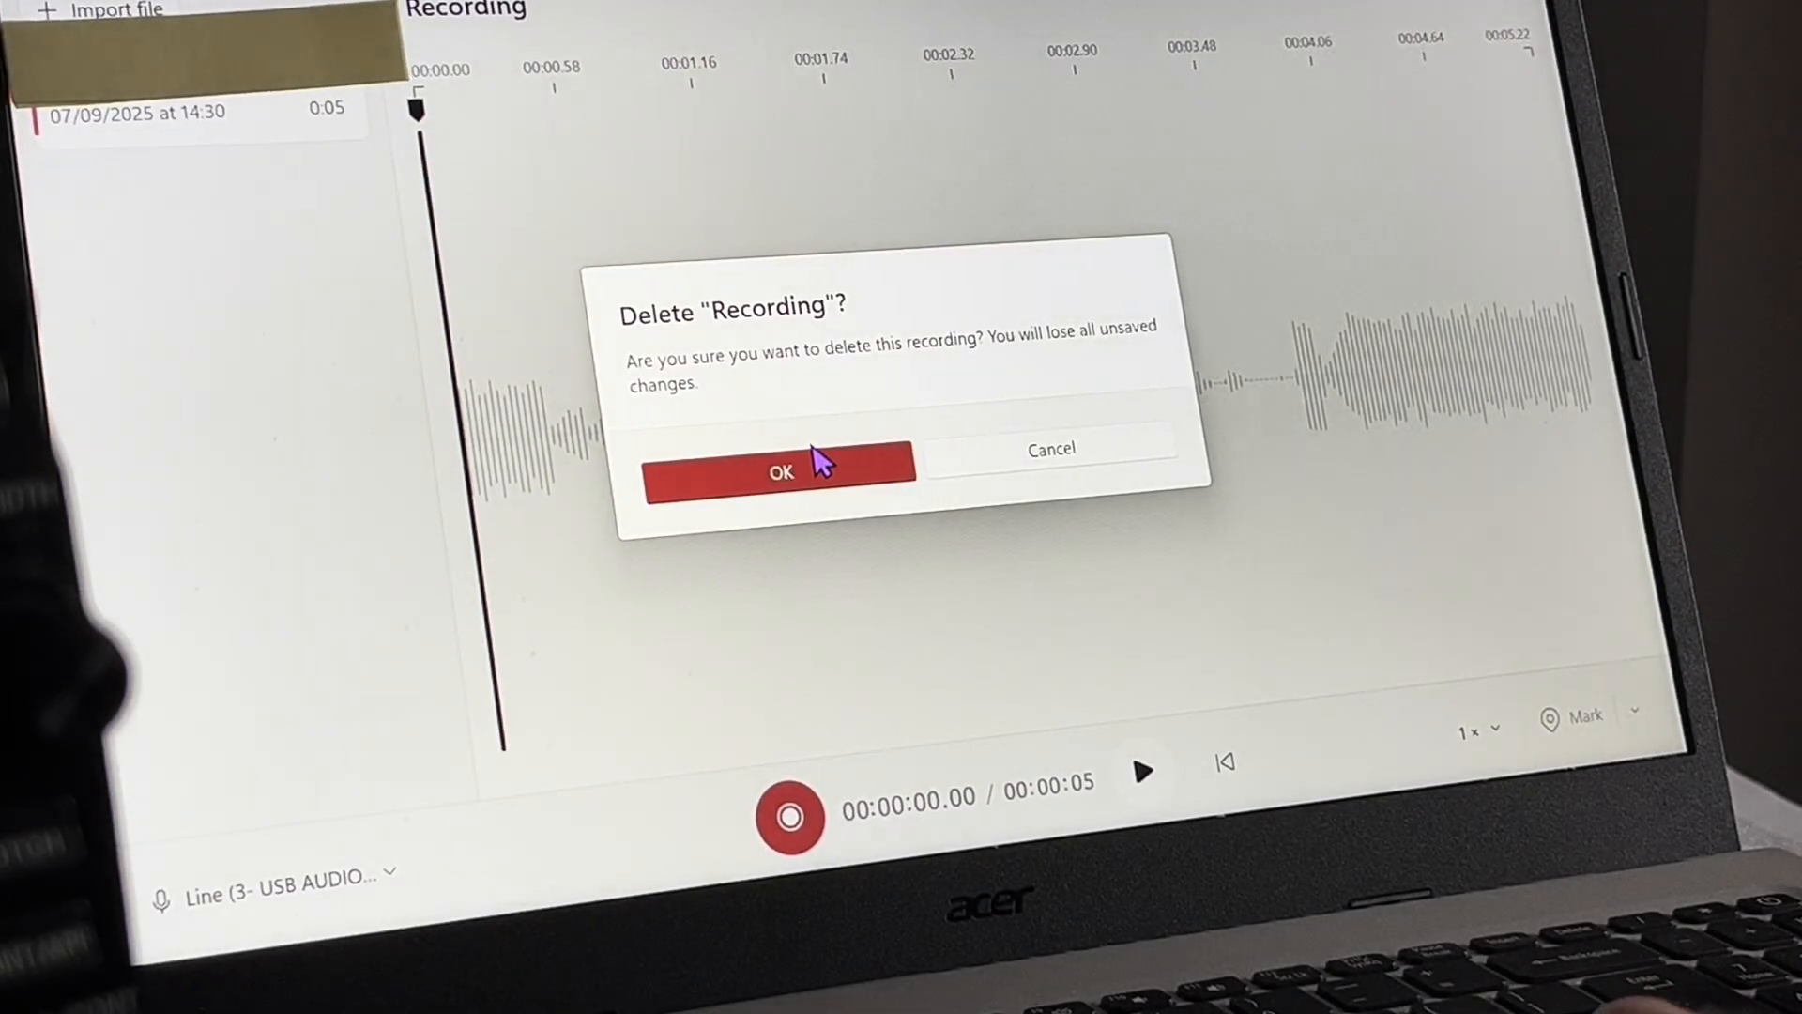
left_click(780, 473)
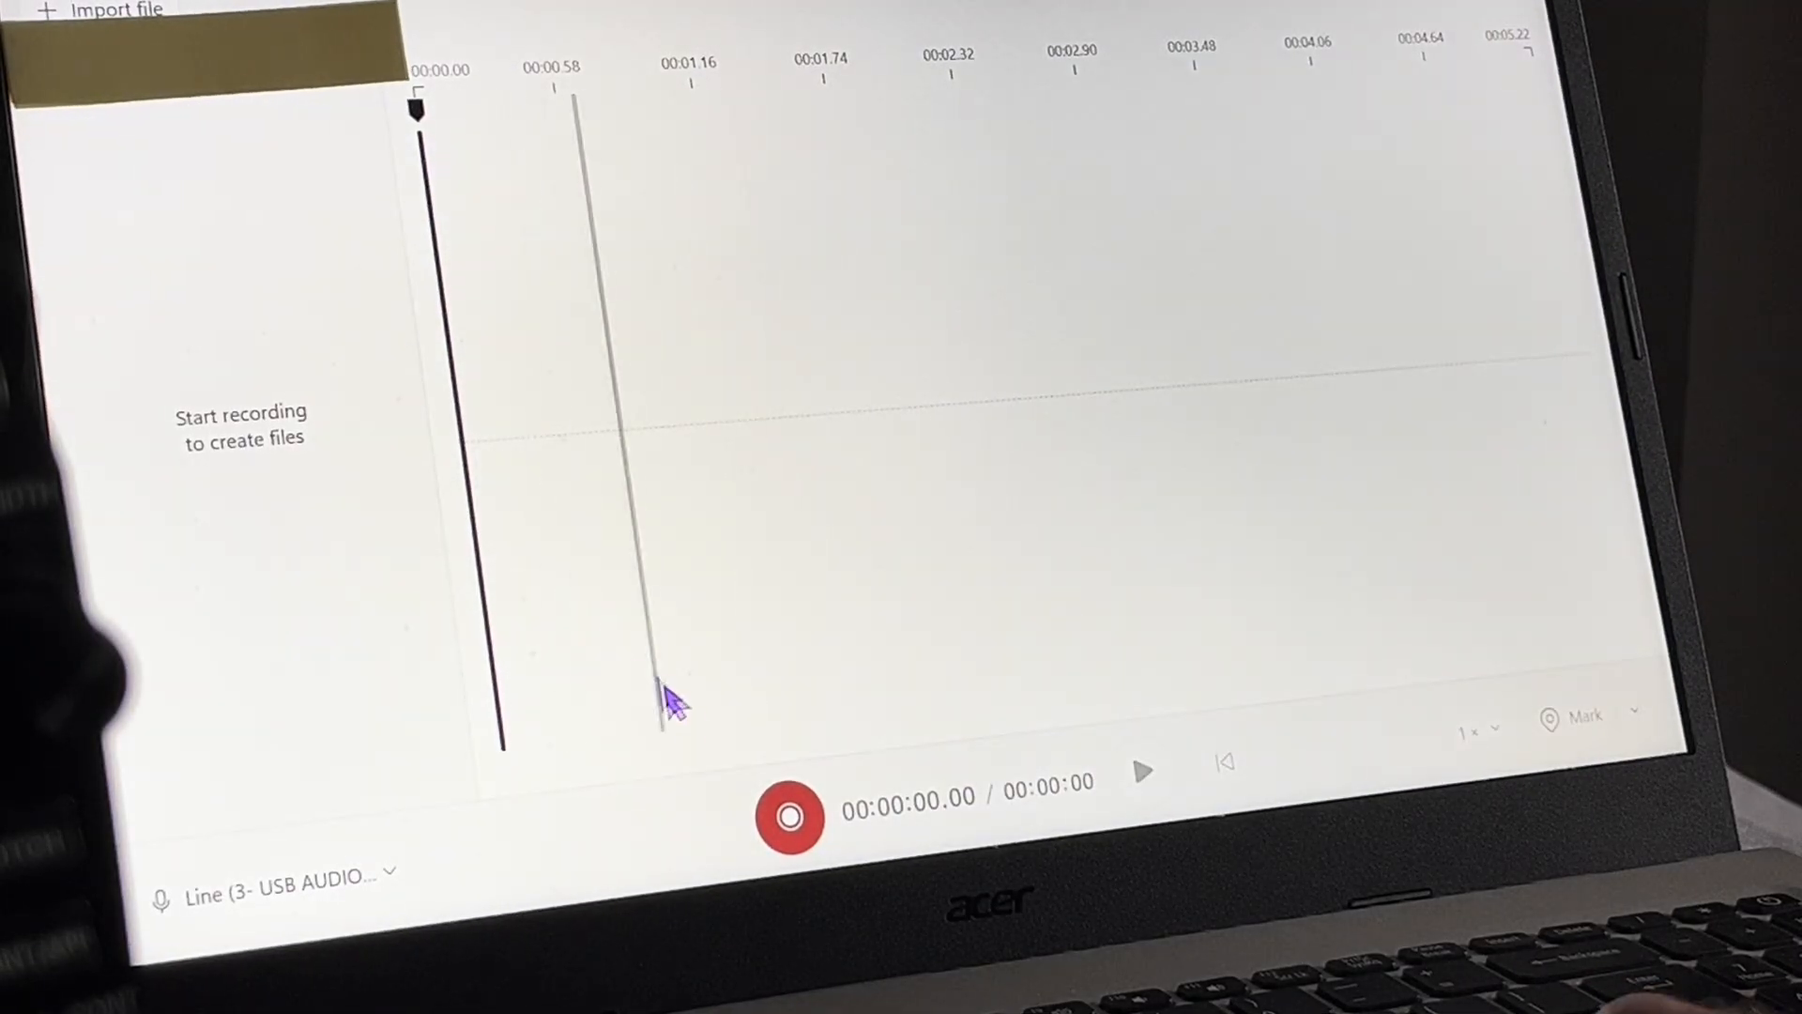
mouse_move(787, 839)
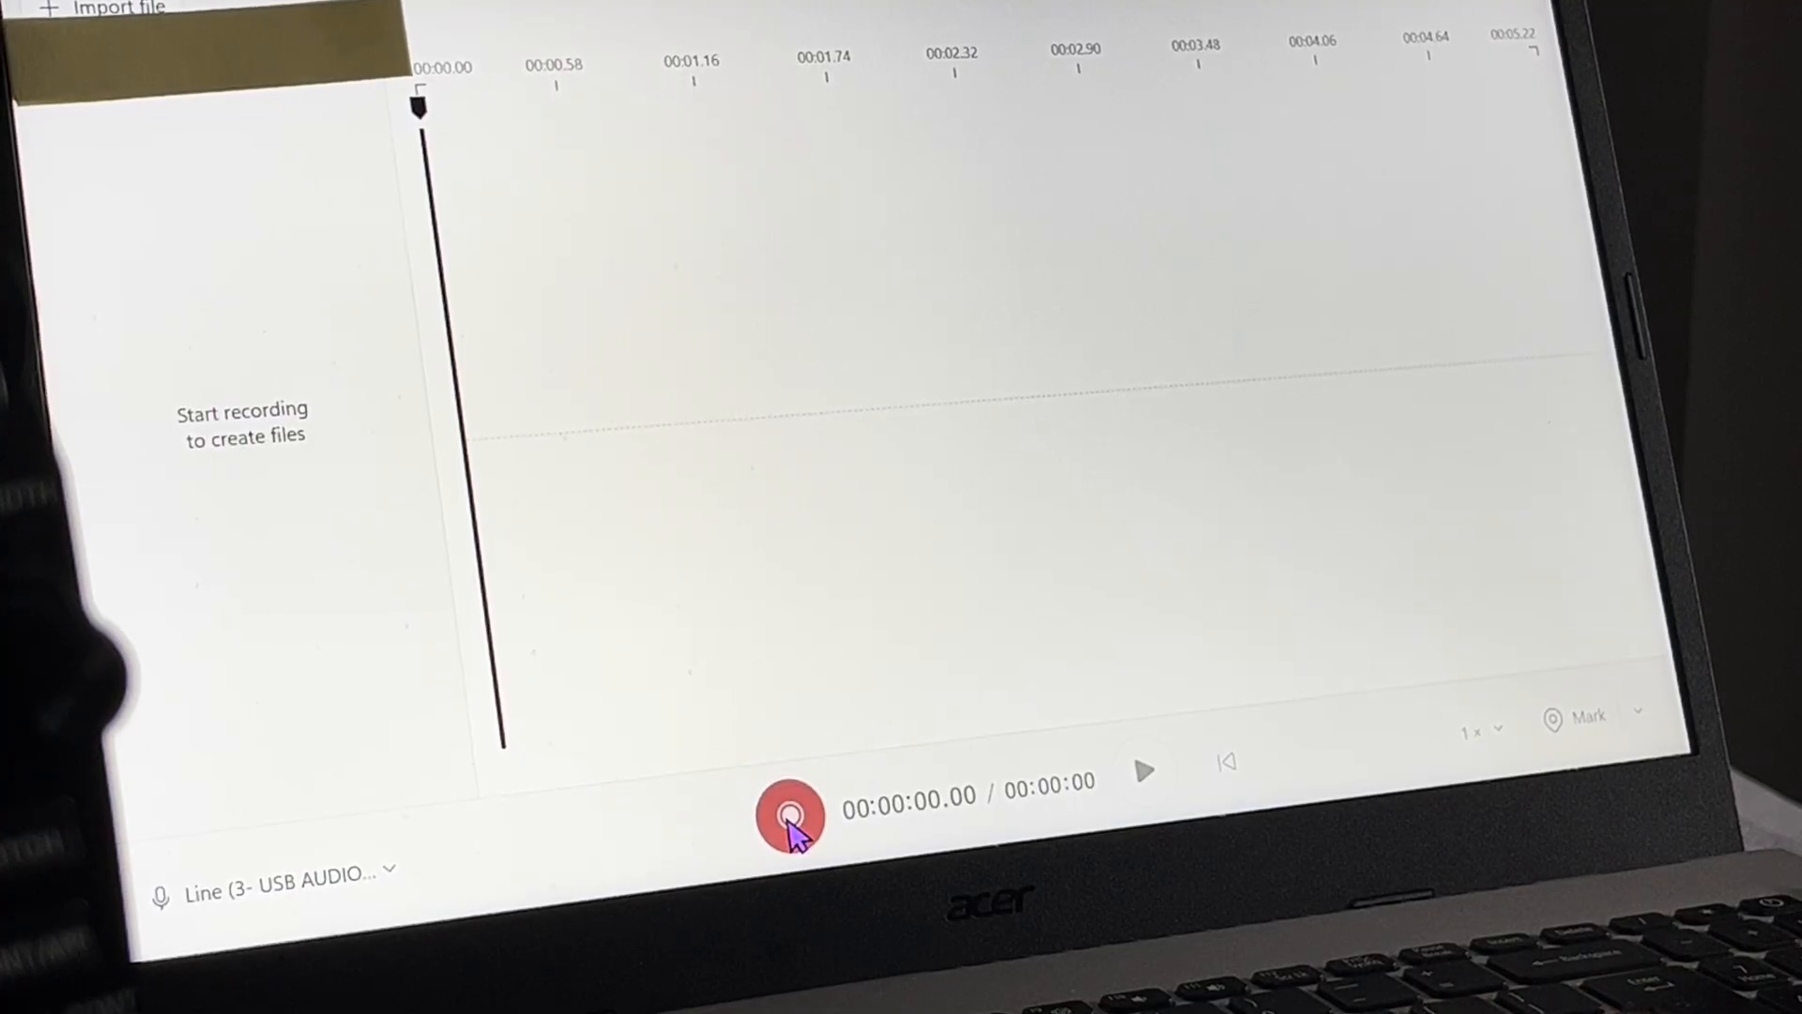
left_click(791, 818)
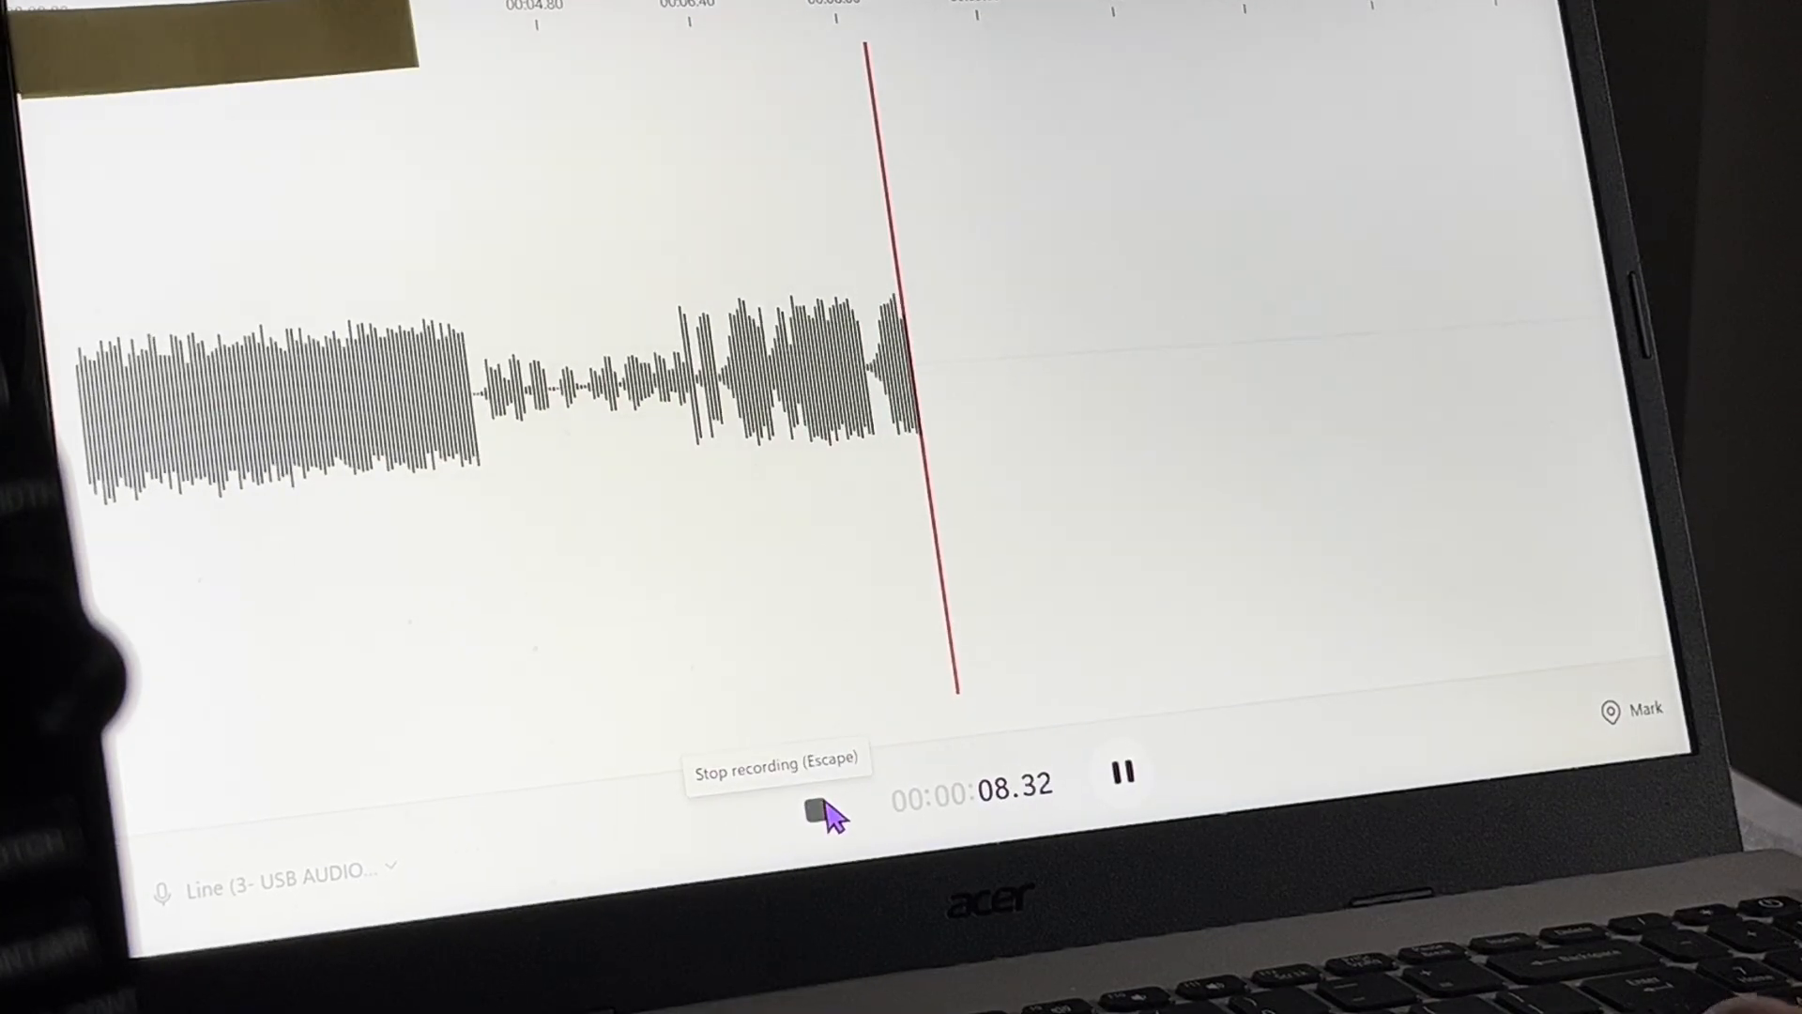
left_click(815, 814)
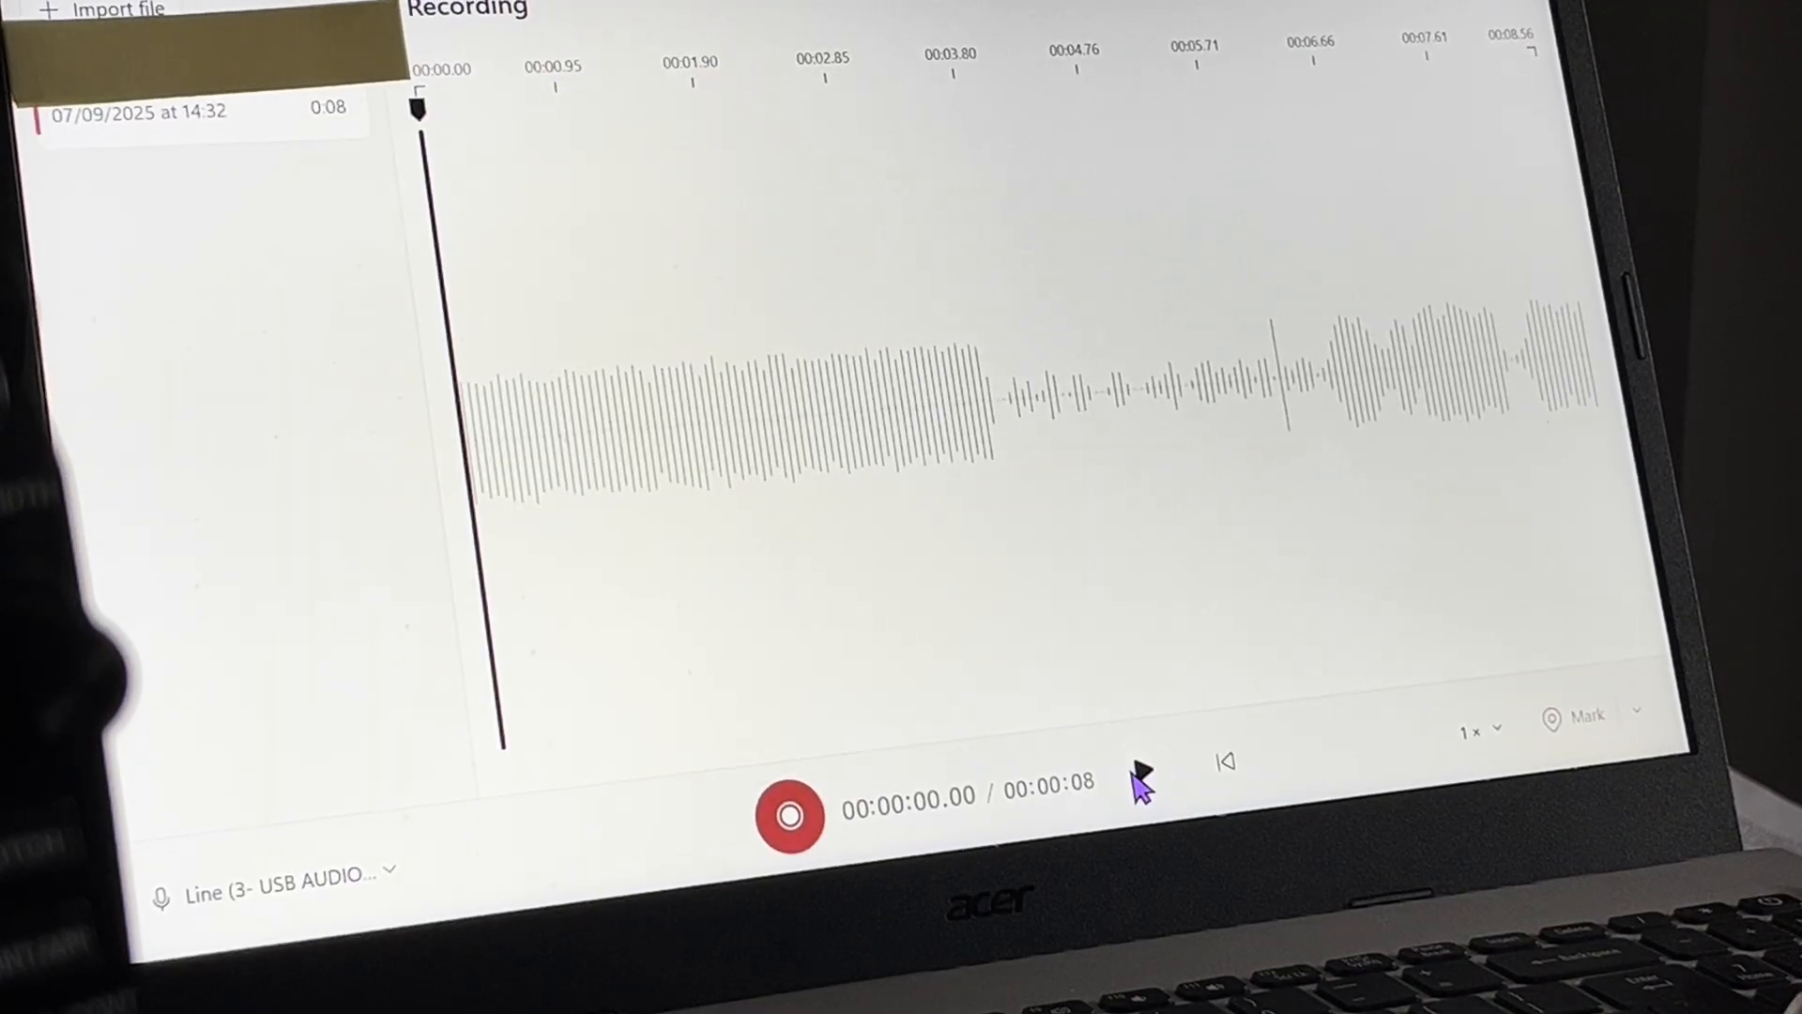